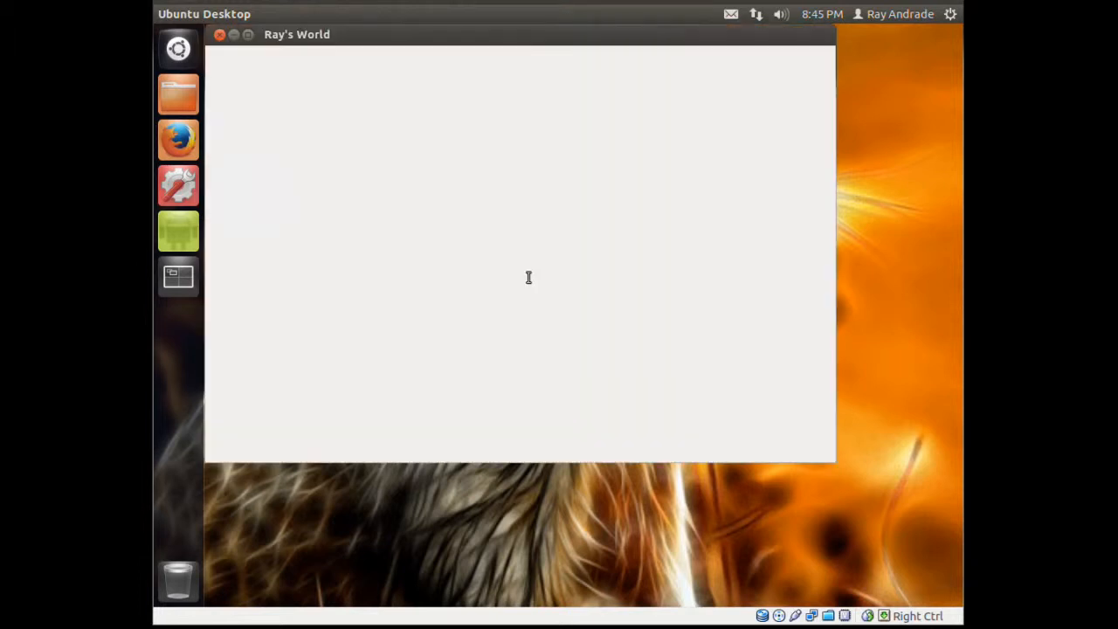
Enter the sudo apt-get install monodevelop command in the terminal.
{"action": "left_click", "coordinate": [178, 275]}
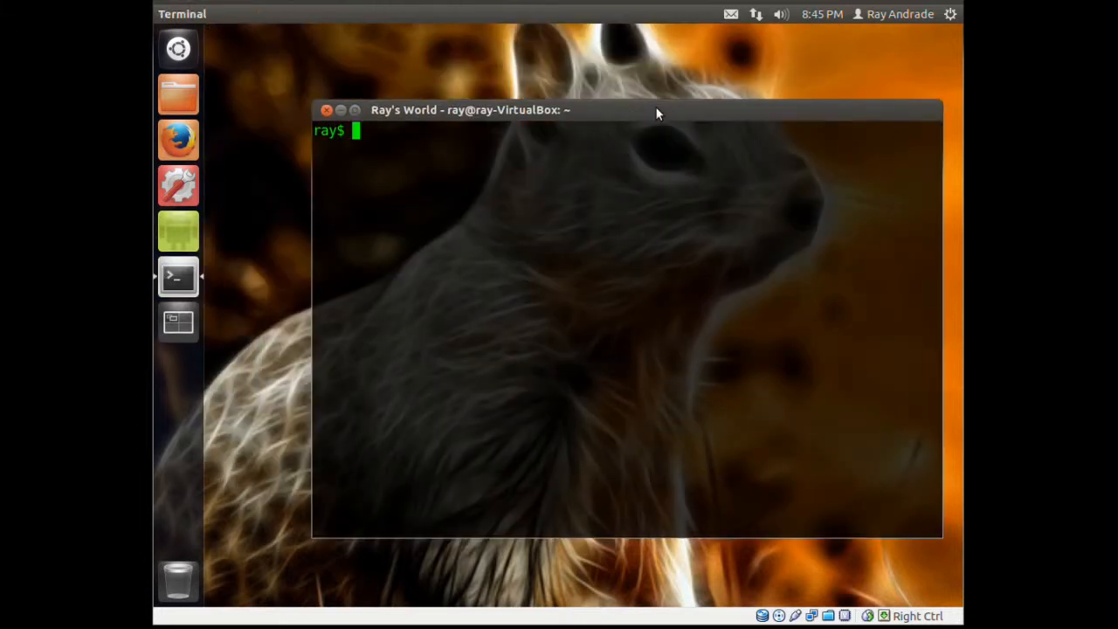
{"action": "mouse_move", "coordinate": [178, 276]}
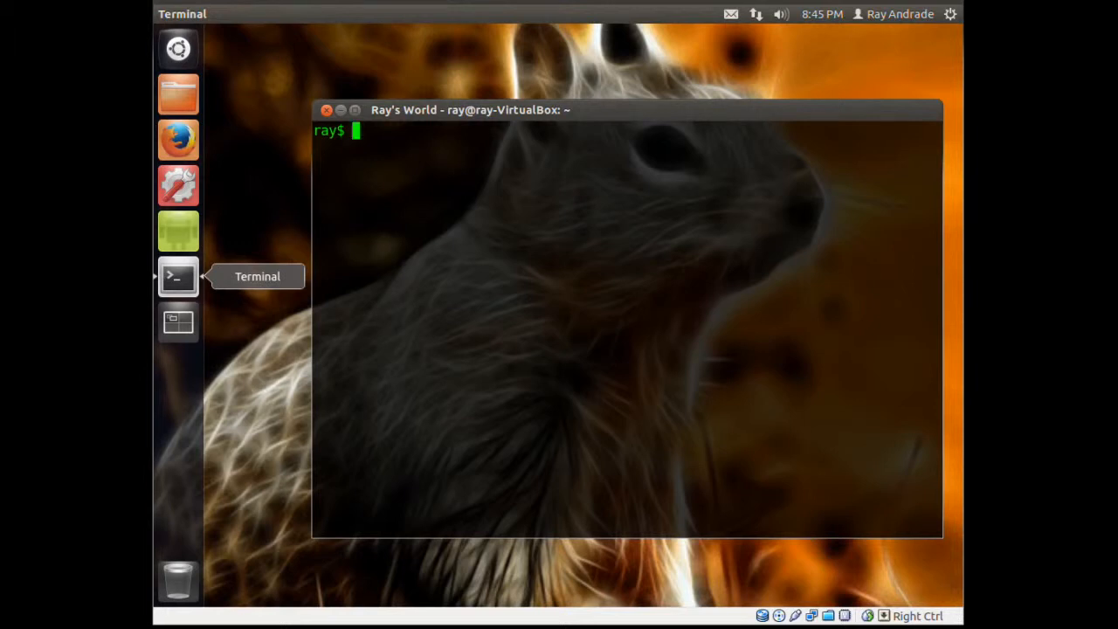
{"action": "mouse_move", "coordinate": [348, 306]}
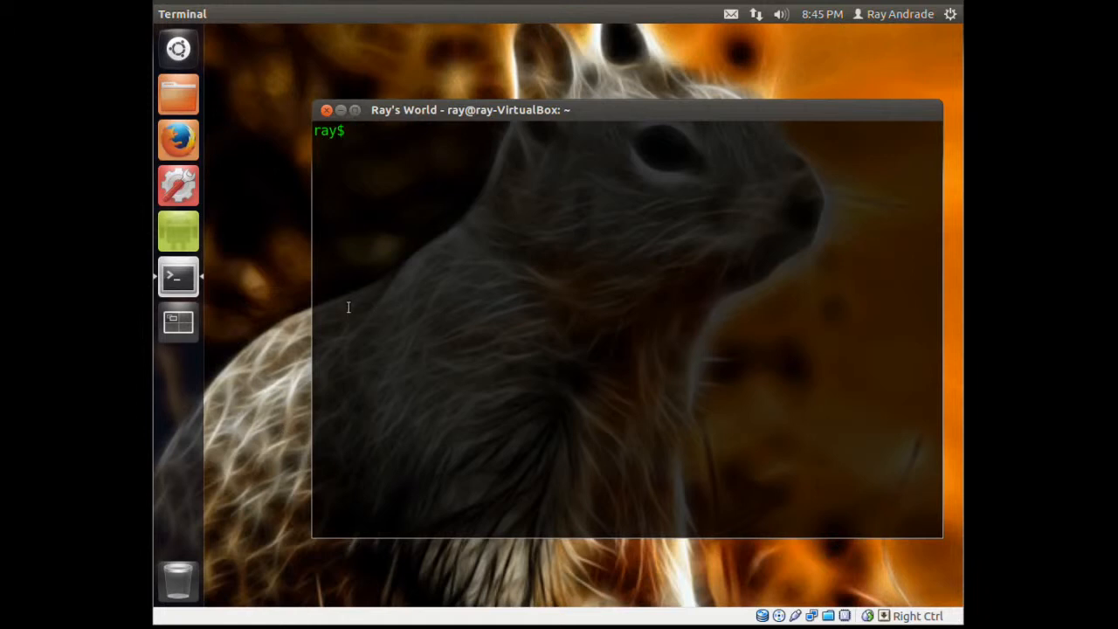
{"action": "right_click", "coordinate": [436, 235]}
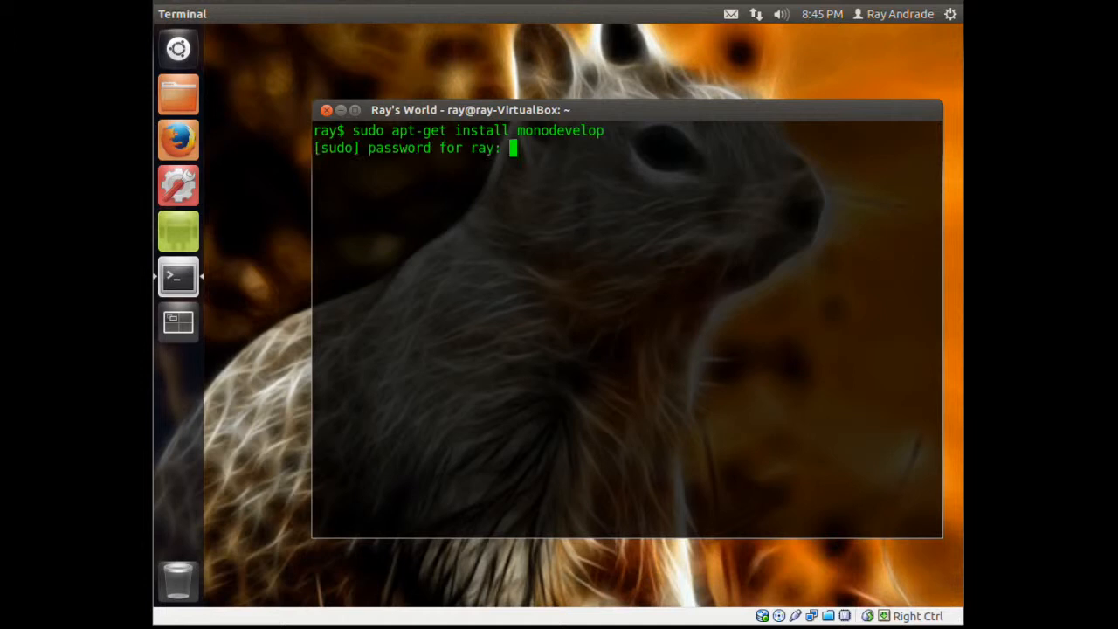
Submit the sudo password and answer Y to let the MonoDevelop install complete.
{"action": "key", "text": "Return"}
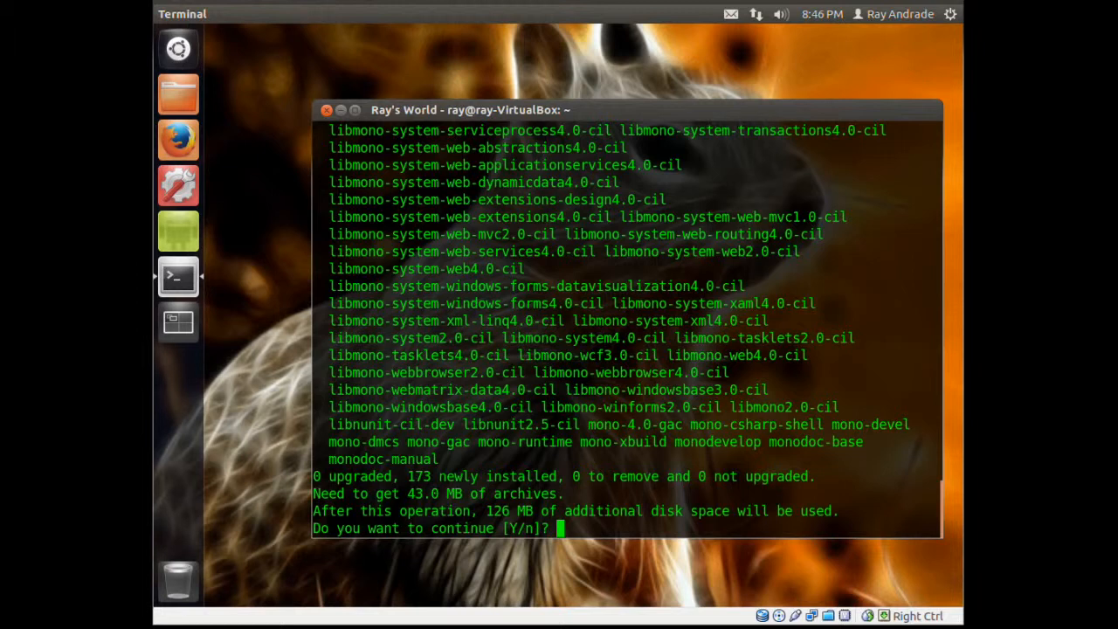
{"action": "type", "text": "Y"}
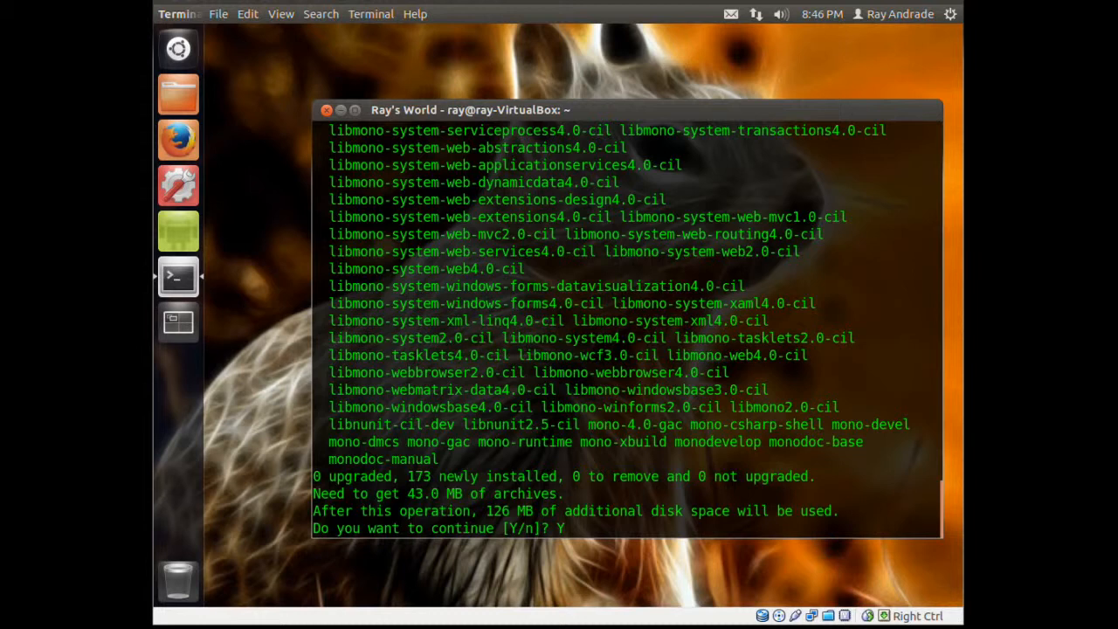
{"action": "left_click", "coordinate": [950, 13]}
{"action": "type", "text": "monodevelope"}
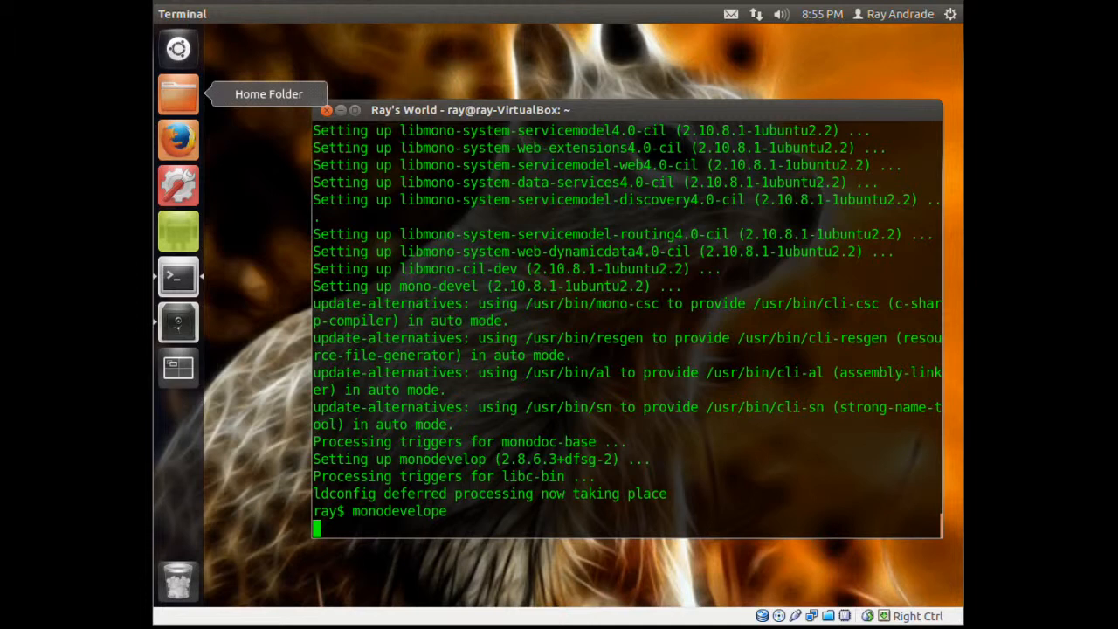
Launch MonoDevelop from the terminal and start a new solution from the Welcome page.
{"action": "key", "text": "Return"}
{"action": "type", "text": "monodevelop"}
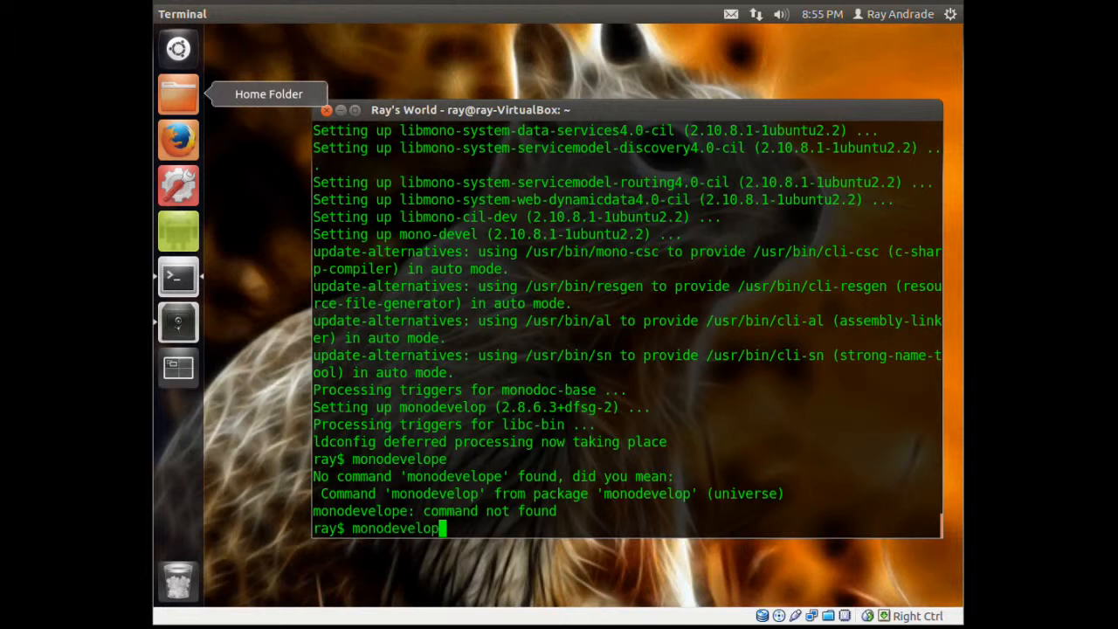
{"action": "key", "text": "Return"}
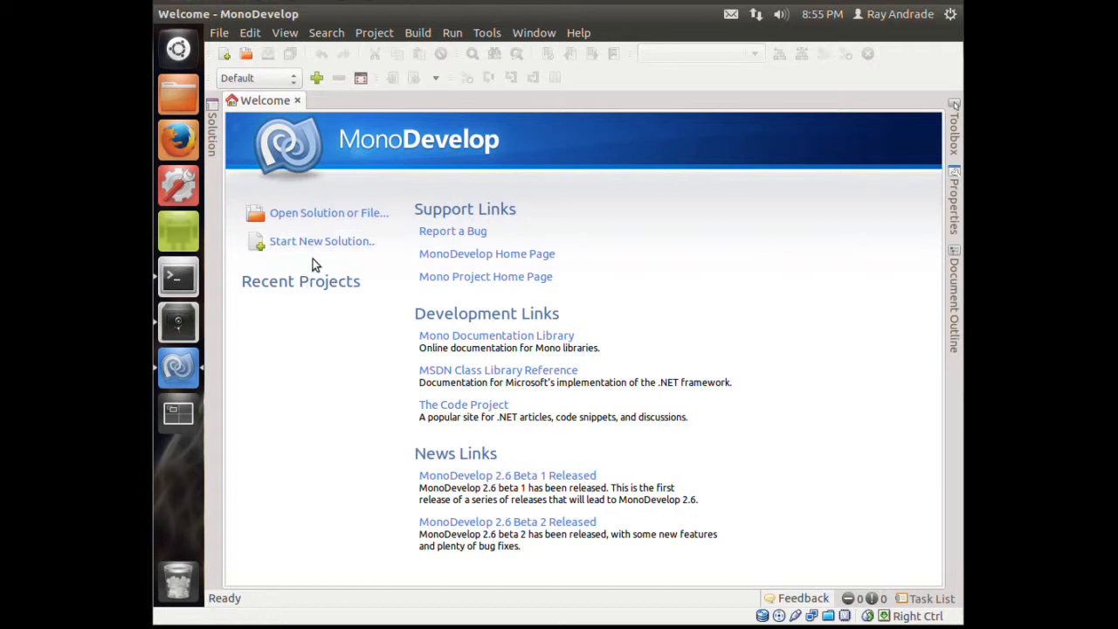
{"action": "left_click", "coordinate": [321, 240]}
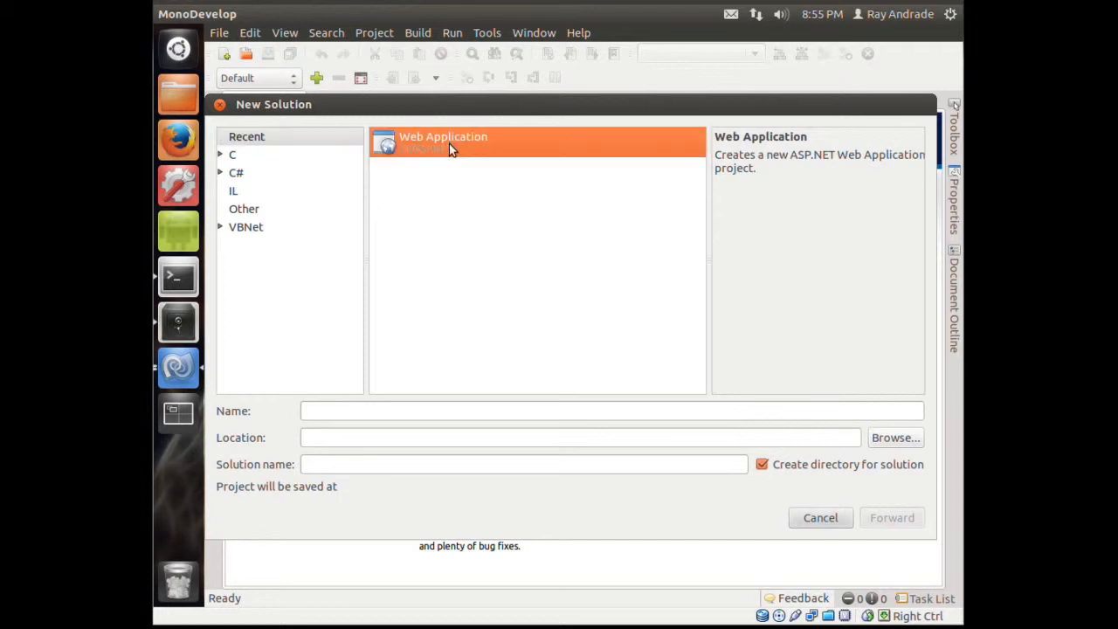
Name the new web project Hello.
{"action": "left_click", "coordinate": [611, 410]}
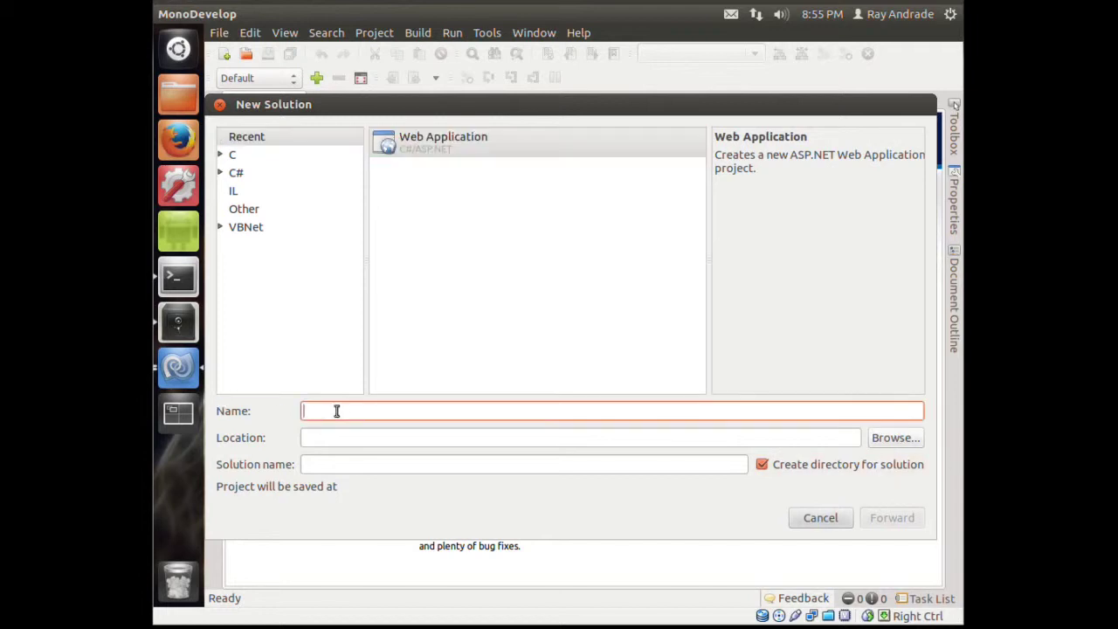
{"action": "type", "text": "Hel"}
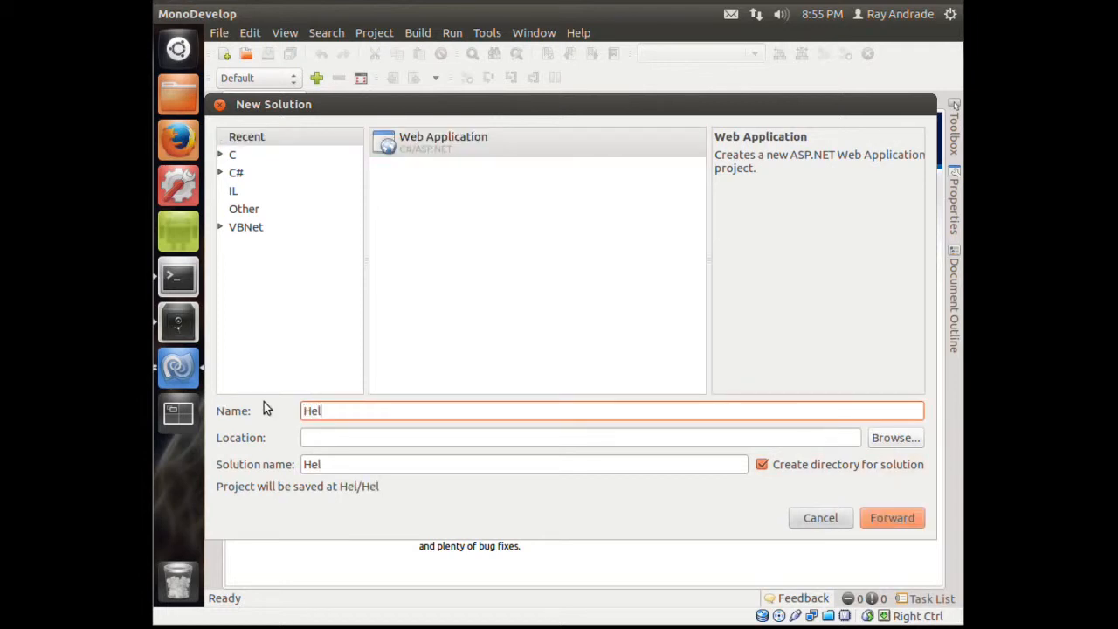
{"action": "type", "text": "lo"}
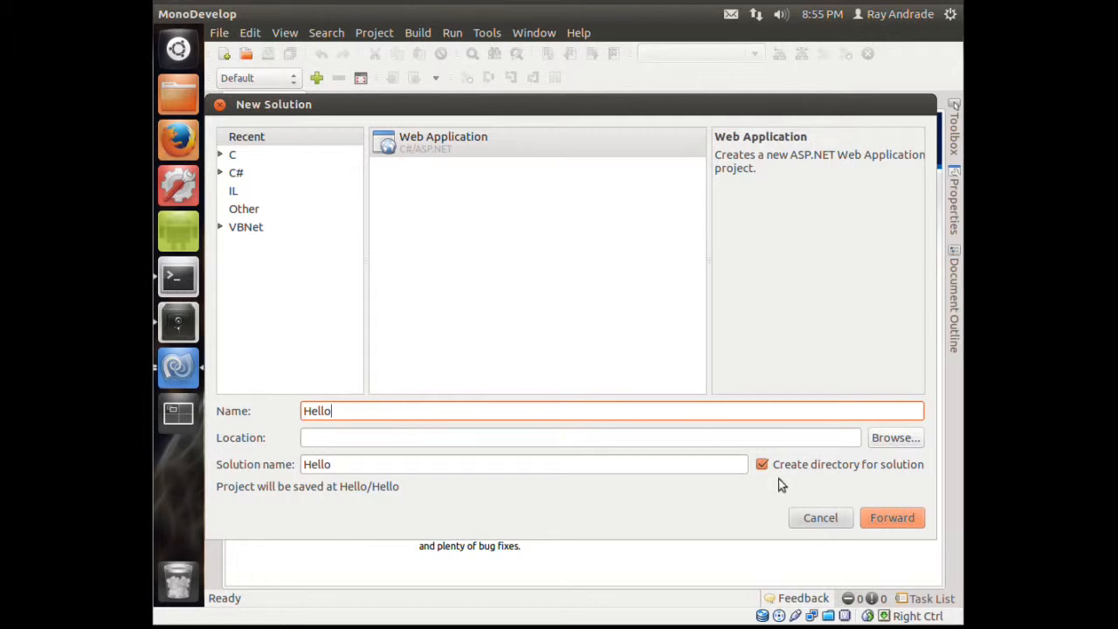
Browse for a save location and create a MonoDevelop folder in the home directory.
{"action": "left_click", "coordinate": [895, 438]}
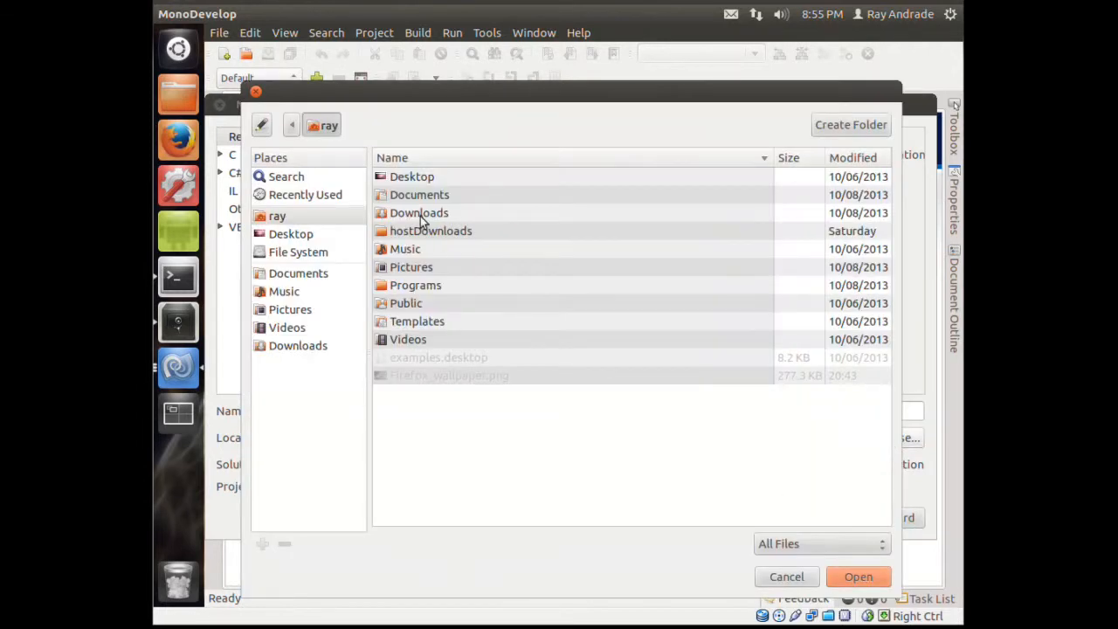
{"action": "left_click", "coordinate": [850, 124]}
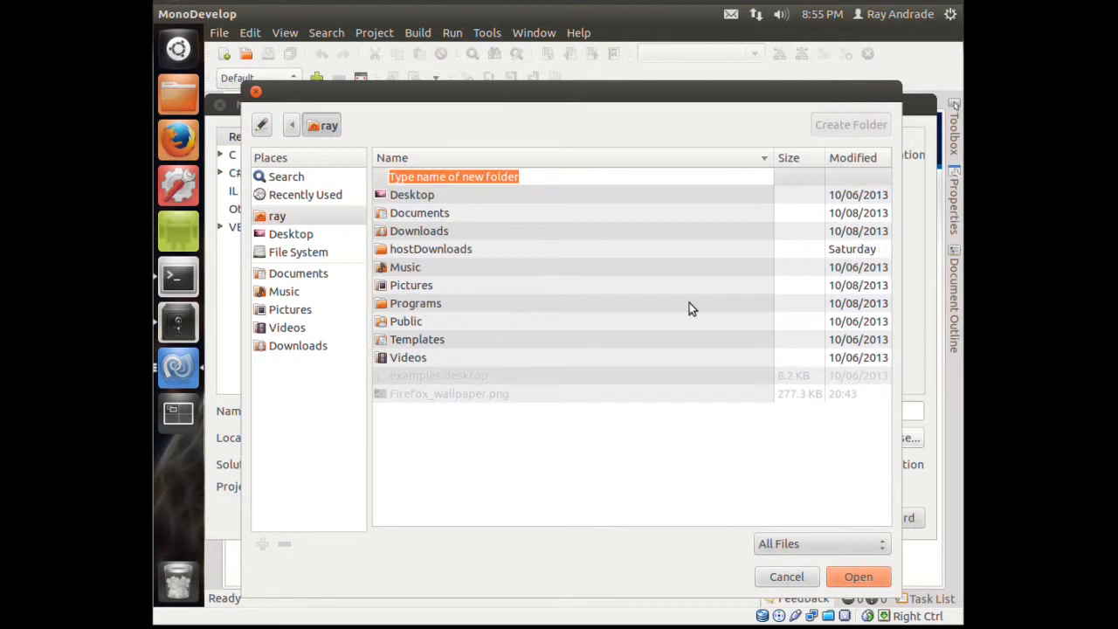
{"action": "type", "text": "MonoDevel"}
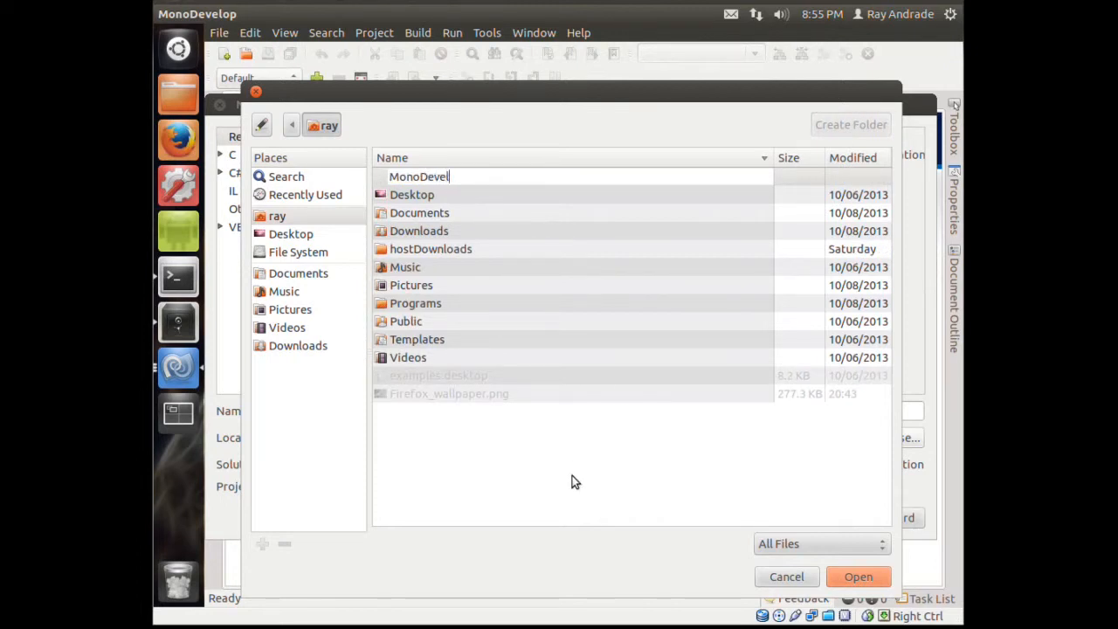
{"action": "key", "text": "Backspace"}
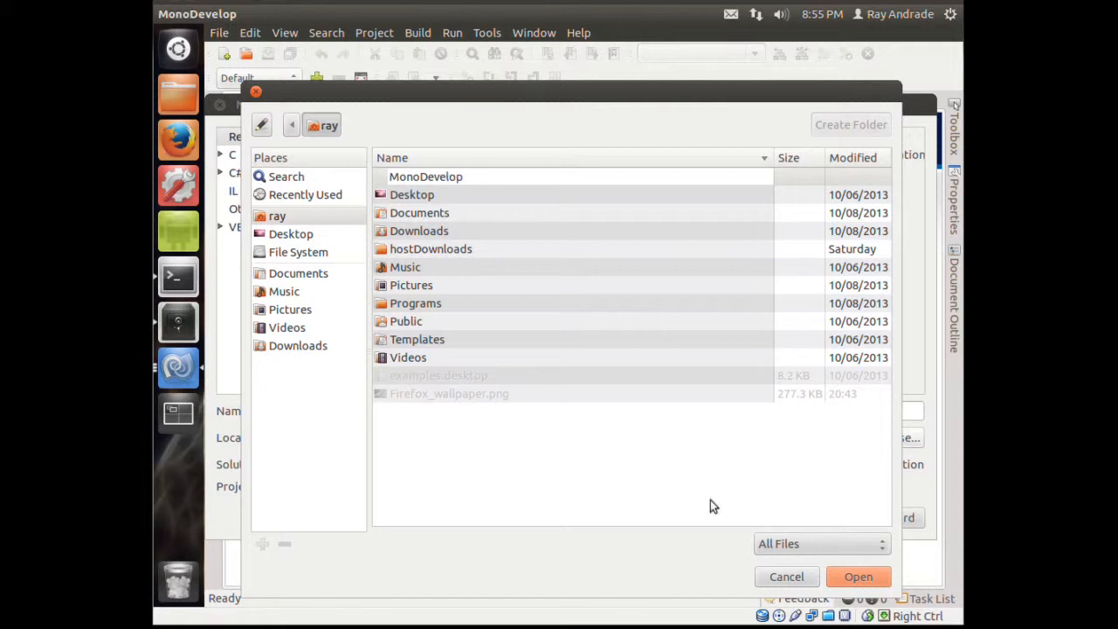
{"action": "left_click", "coordinate": [785, 576]}
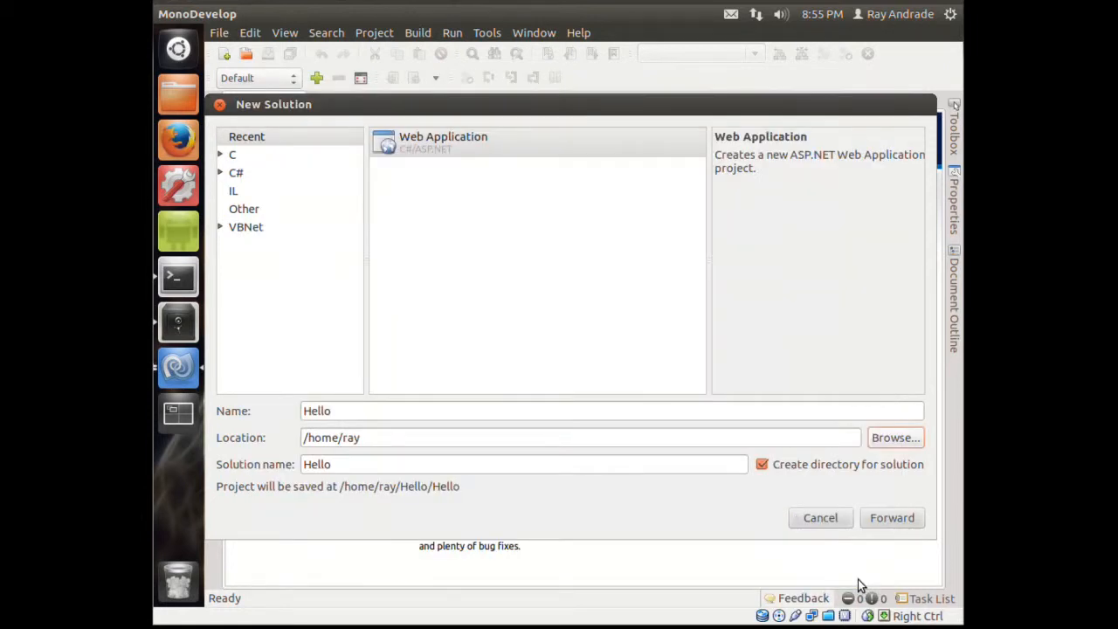
{"action": "mouse_move", "coordinate": [896, 437]}
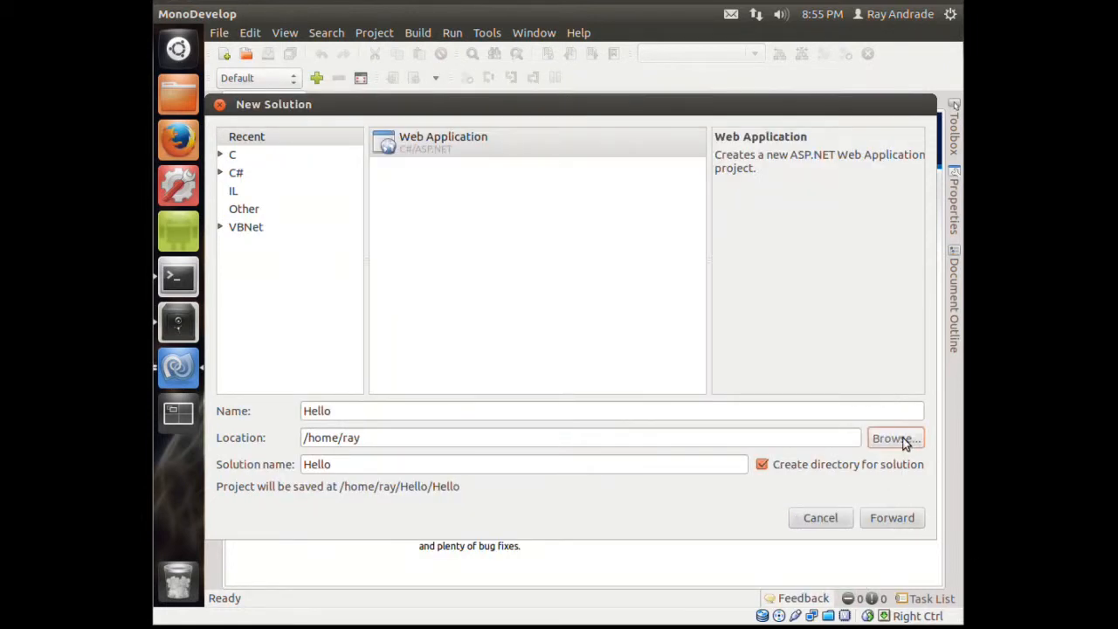
Redo the save location, creating the MonoDevelop folder again.
{"action": "left_click", "coordinate": [893, 438]}
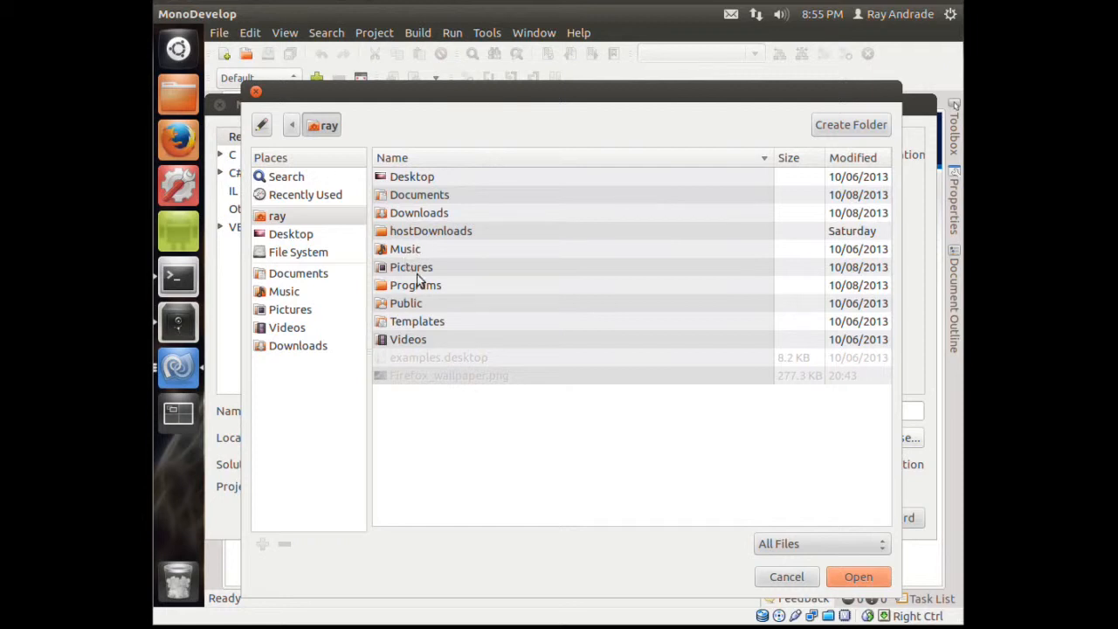
{"action": "left_click", "coordinate": [849, 124]}
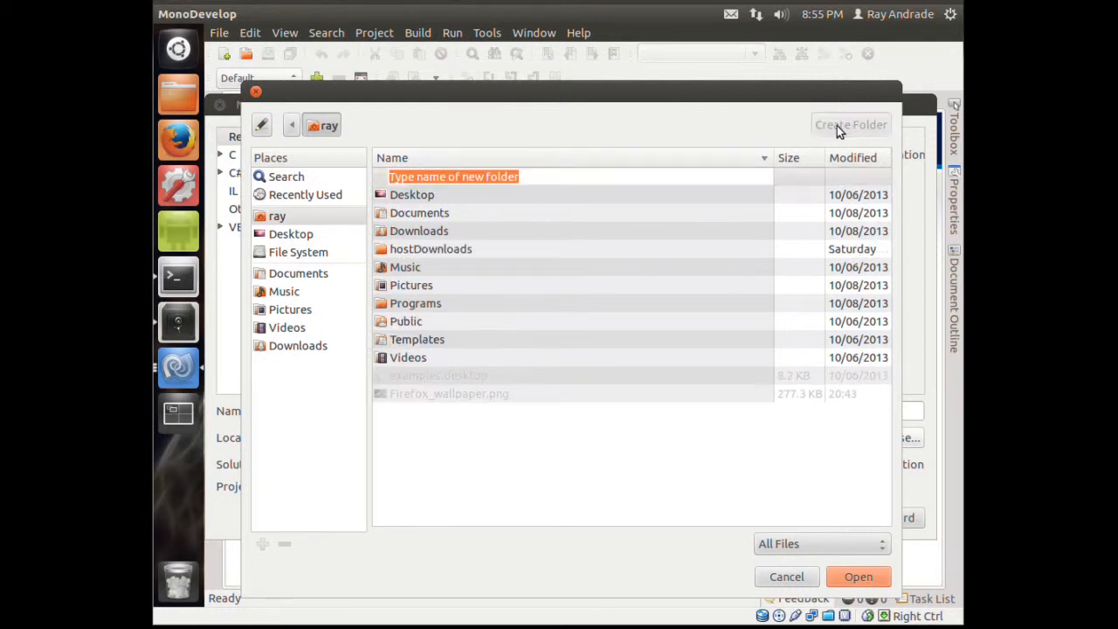
{"action": "type", "text": "MonoDevelop"}
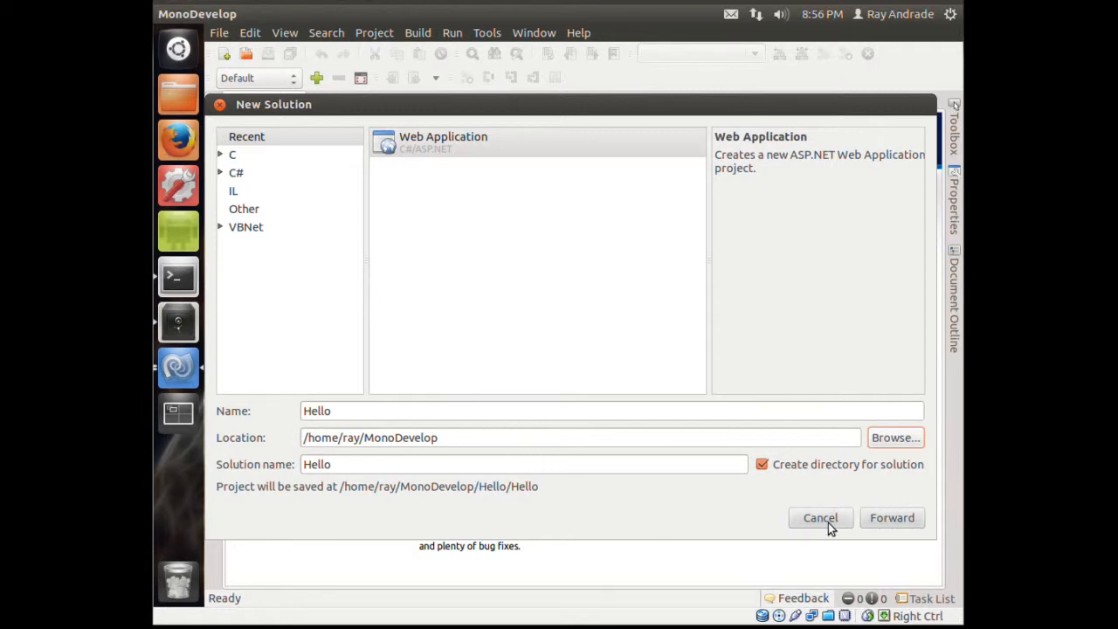
Finish creating the Hello solution and start running the web app.
{"action": "left_click", "coordinate": [892, 517]}
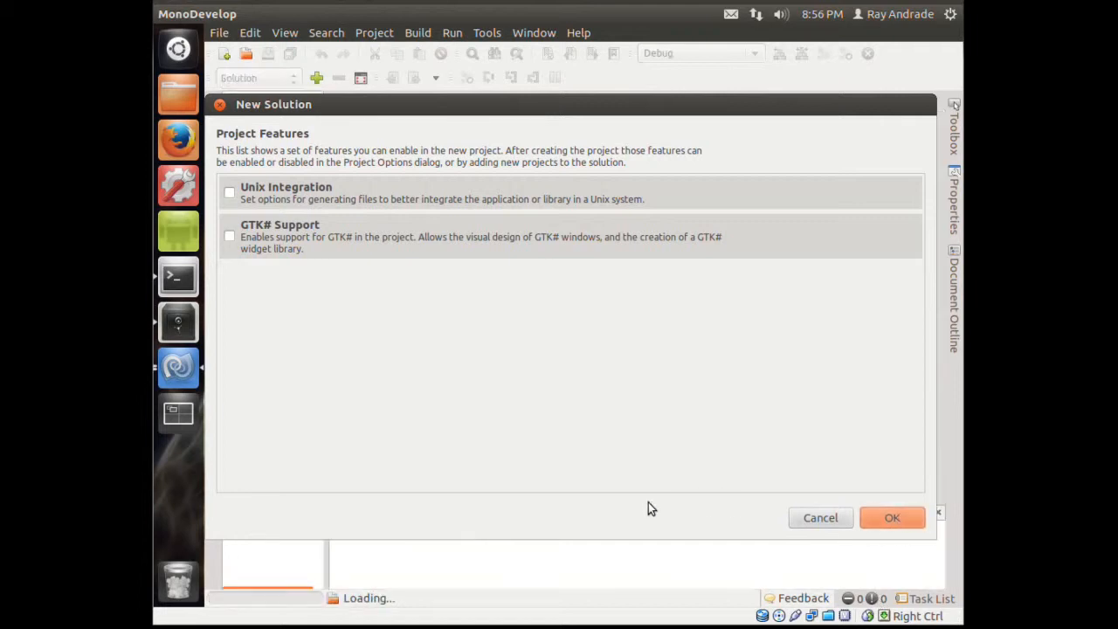
{"action": "left_click", "coordinate": [892, 517]}
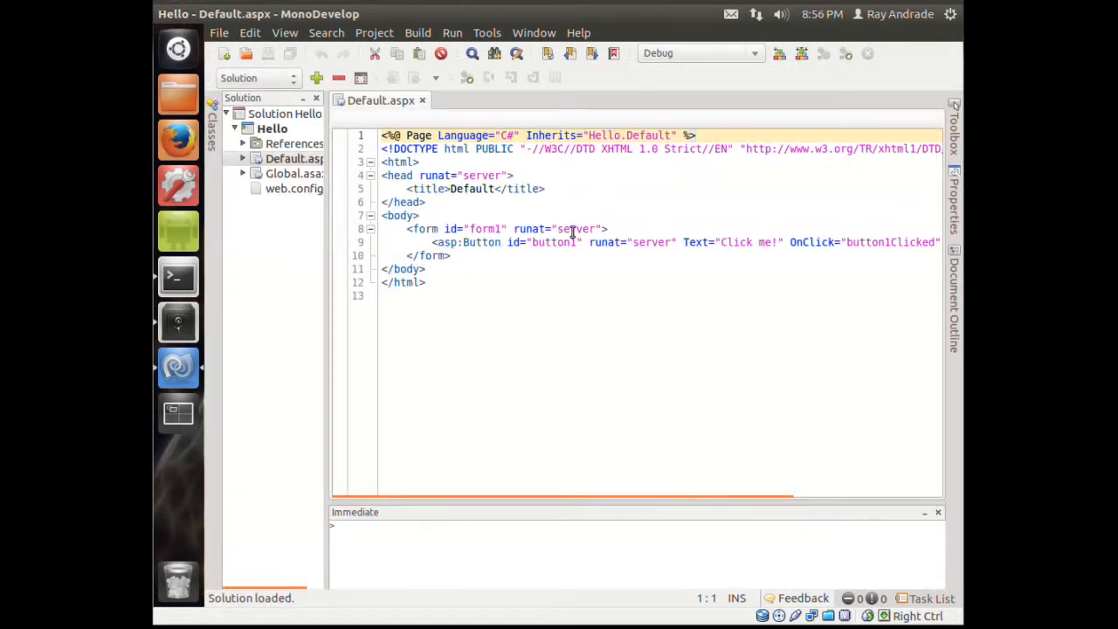
{"action": "mouse_move", "coordinate": [374, 32]}
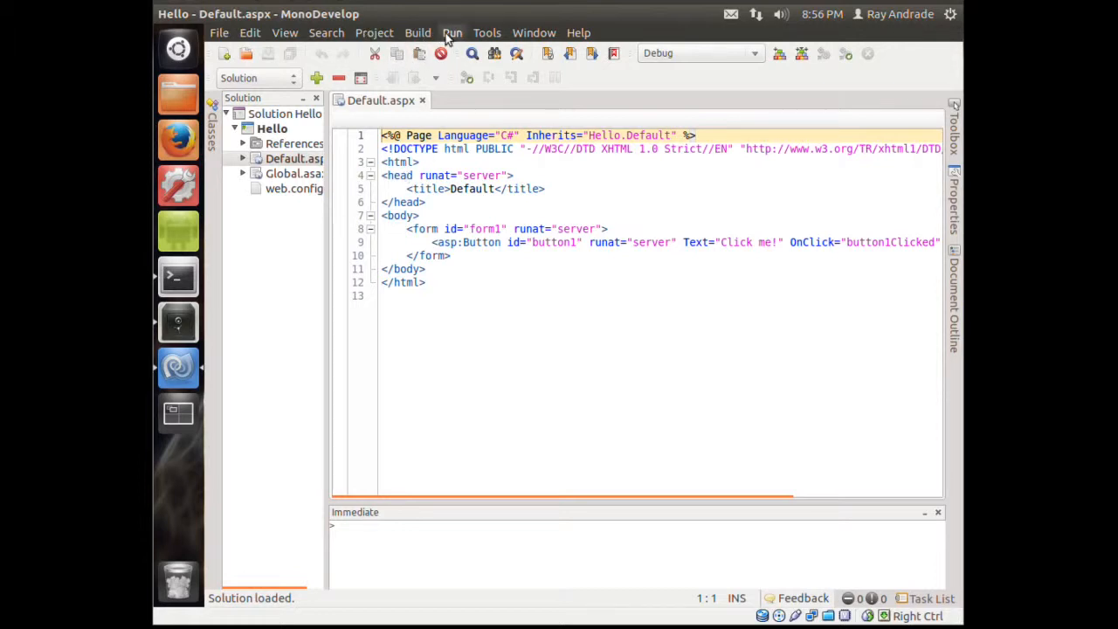
{"action": "left_click", "coordinate": [453, 33]}
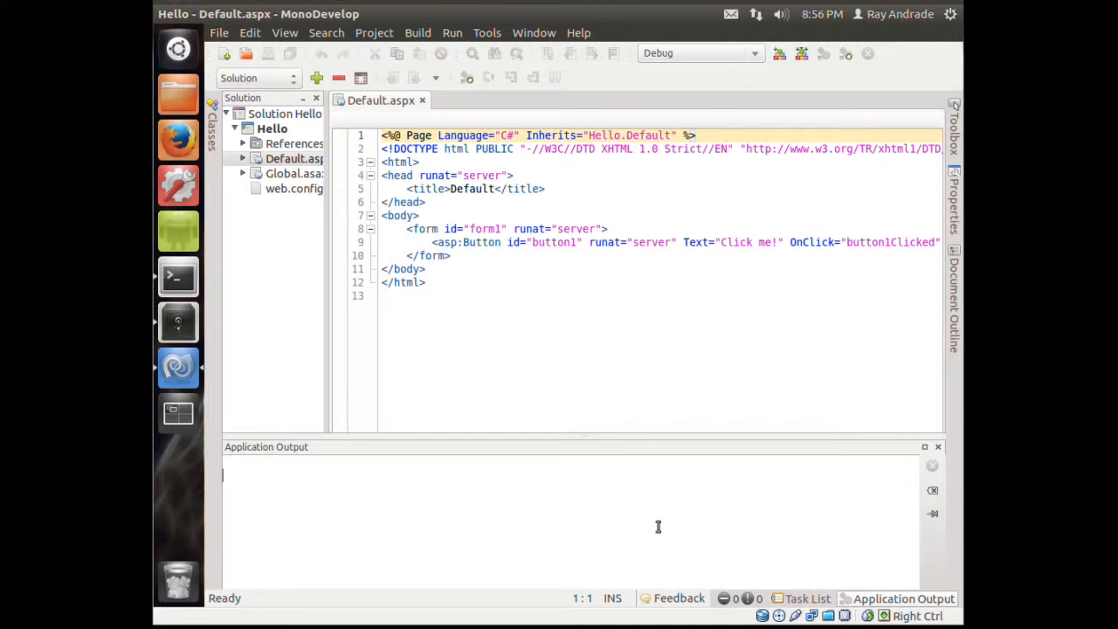
{"action": "mouse_move", "coordinate": [550, 600]}
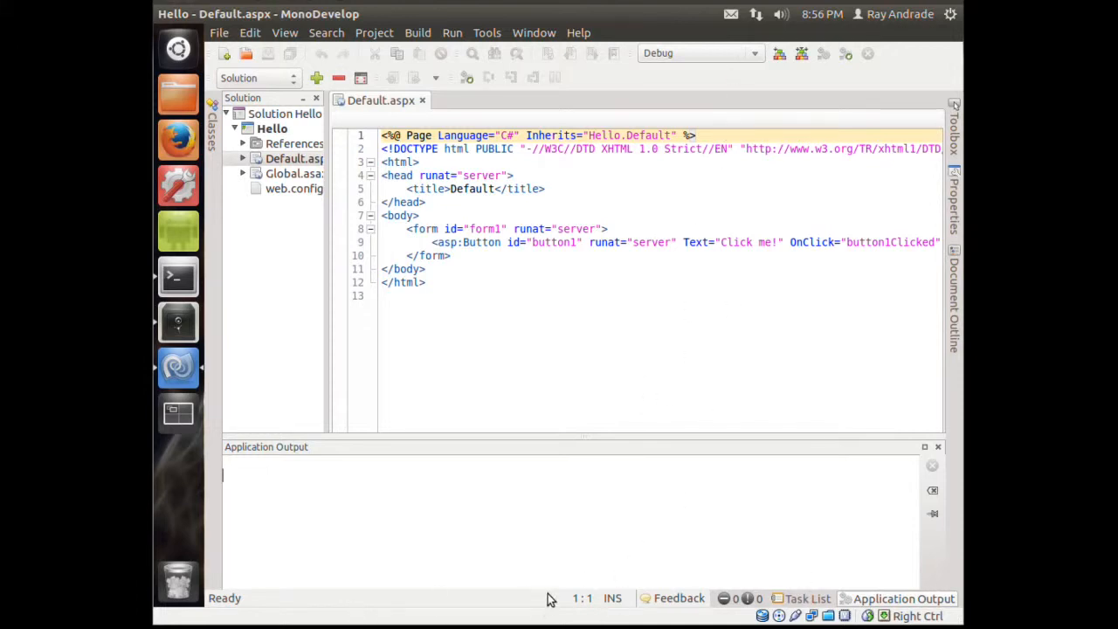
{"action": "mouse_move", "coordinate": [477, 474]}
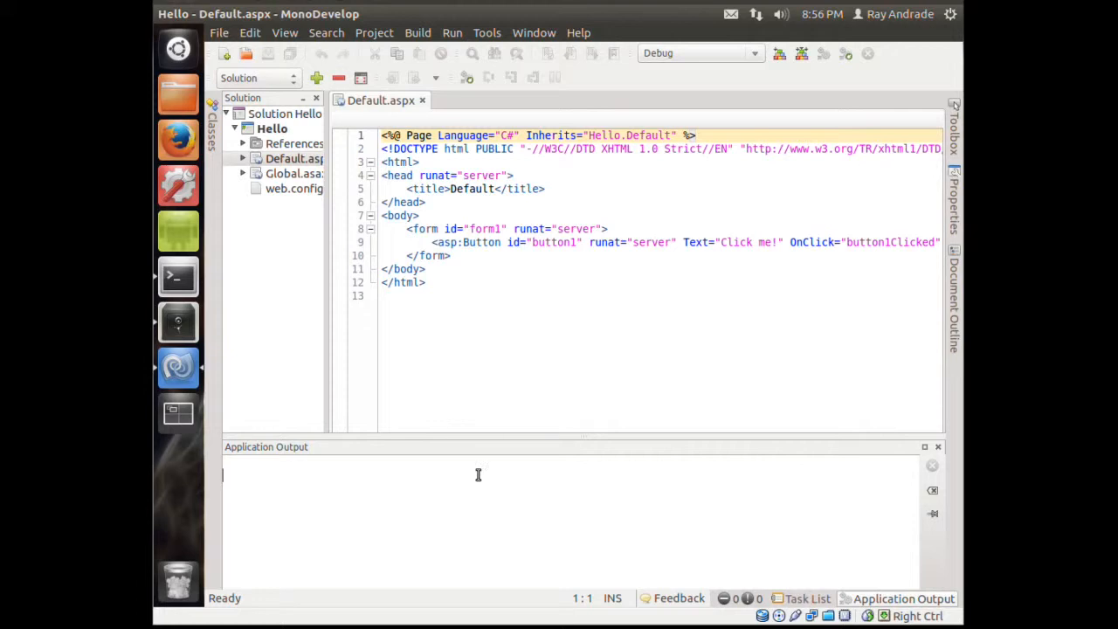
{"action": "mouse_move", "coordinate": [925, 447]}
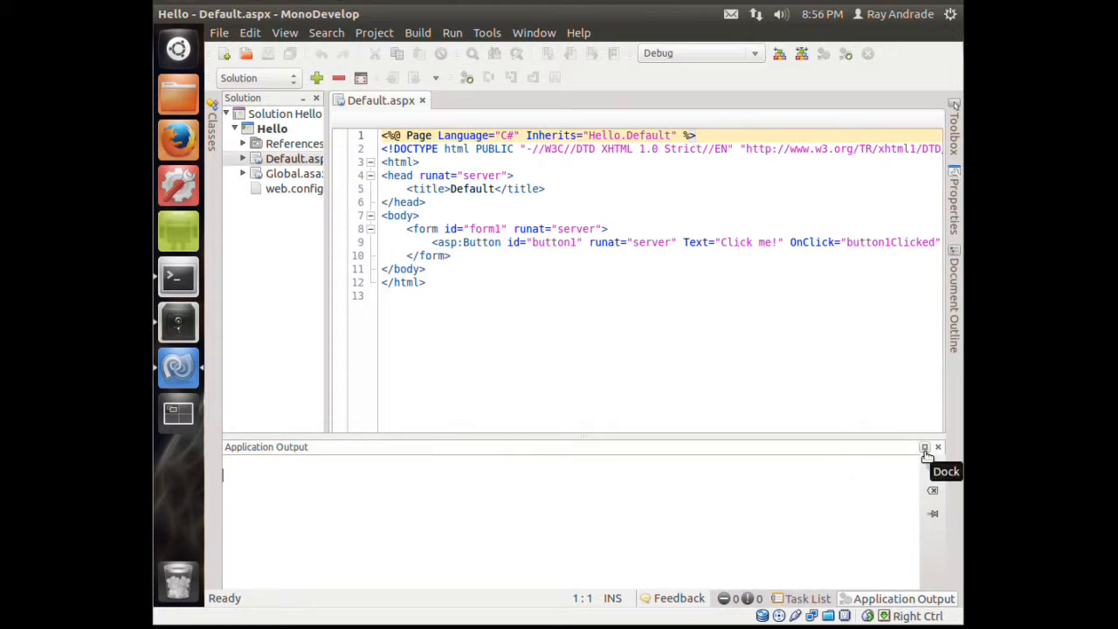
{"action": "mouse_move", "coordinate": [935, 492]}
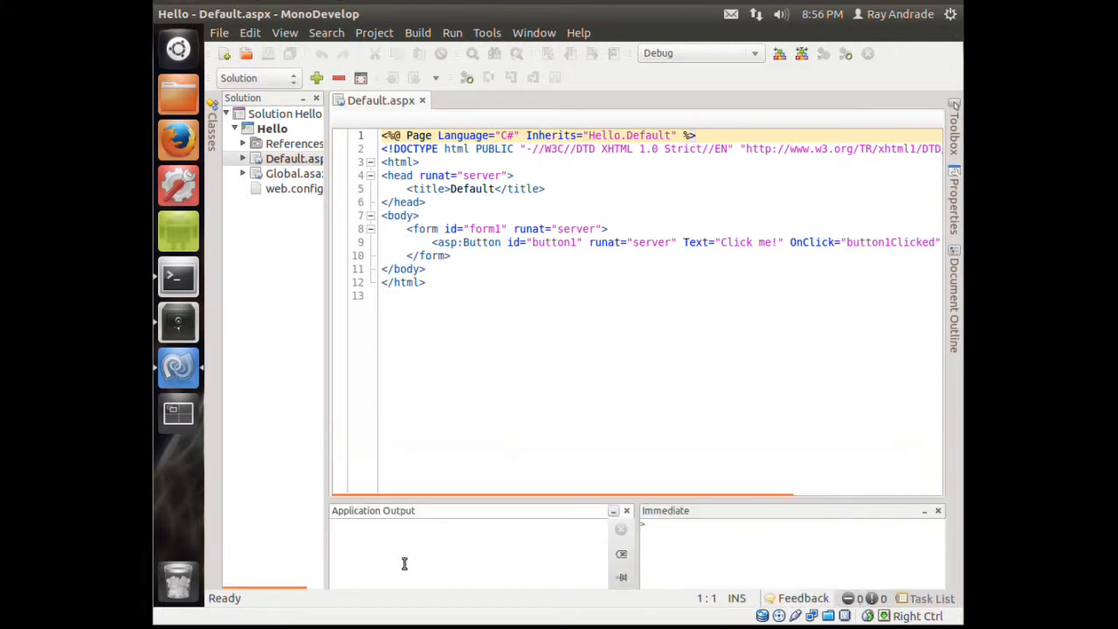
Run the Hello web app from the Run menu, failing because xsp4 cannot start.
{"action": "left_click", "coordinate": [452, 32]}
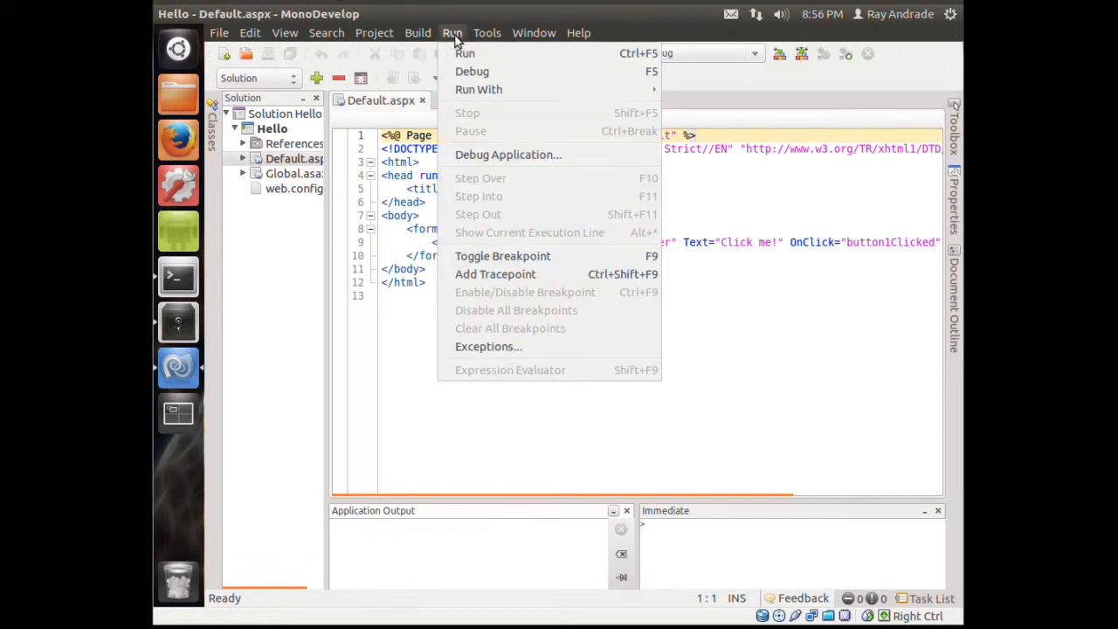
{"action": "left_click", "coordinate": [465, 54]}
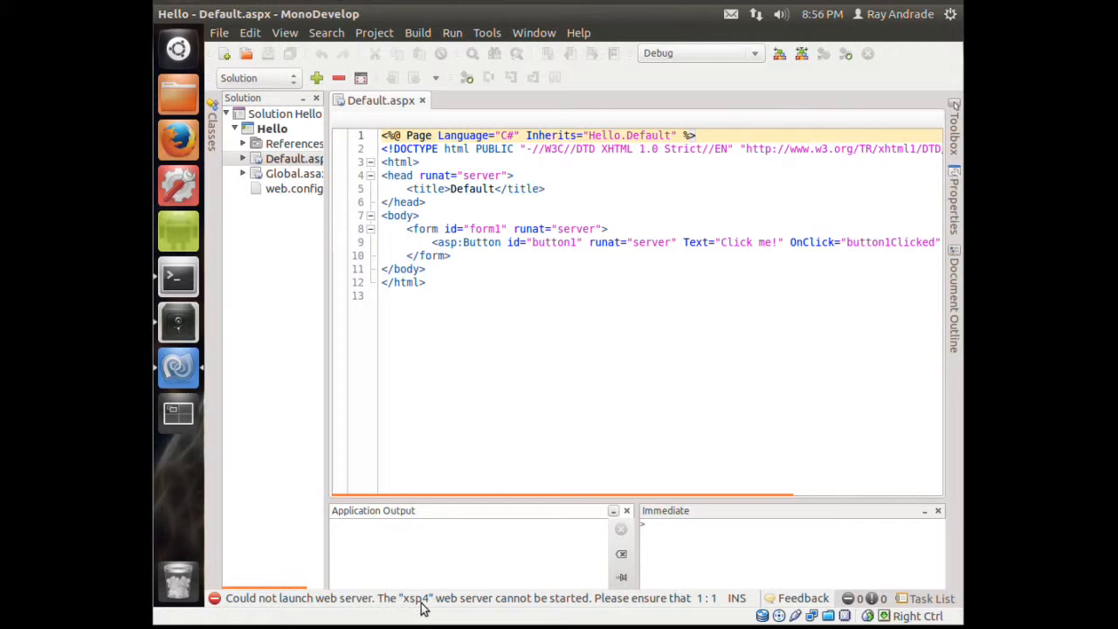
{"action": "mouse_move", "coordinate": [442, 609]}
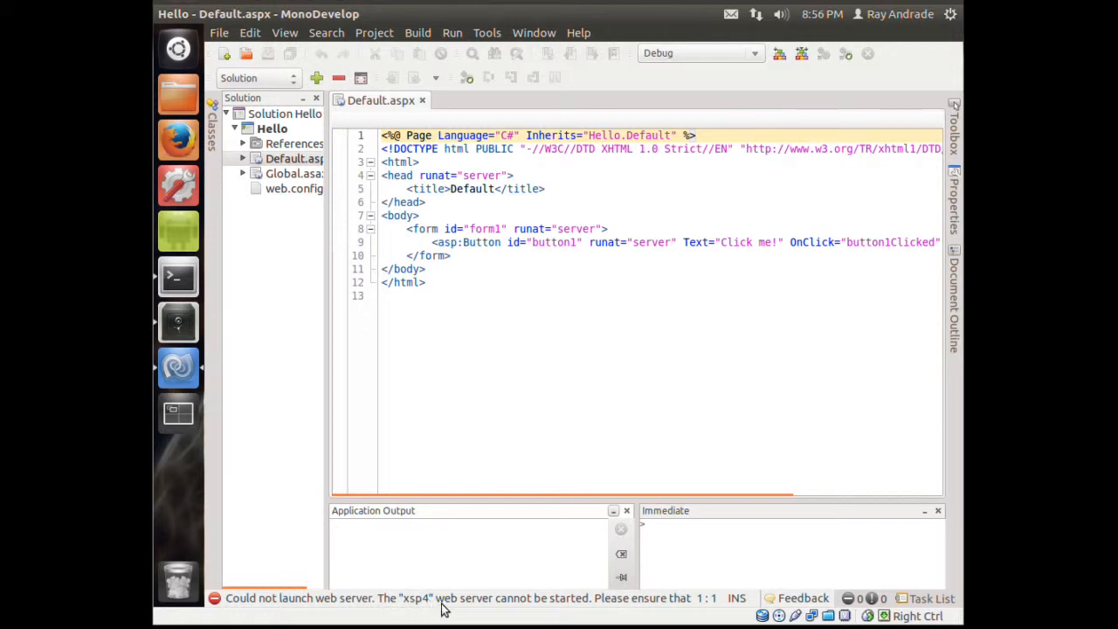
{"action": "mouse_move", "coordinate": [624, 605]}
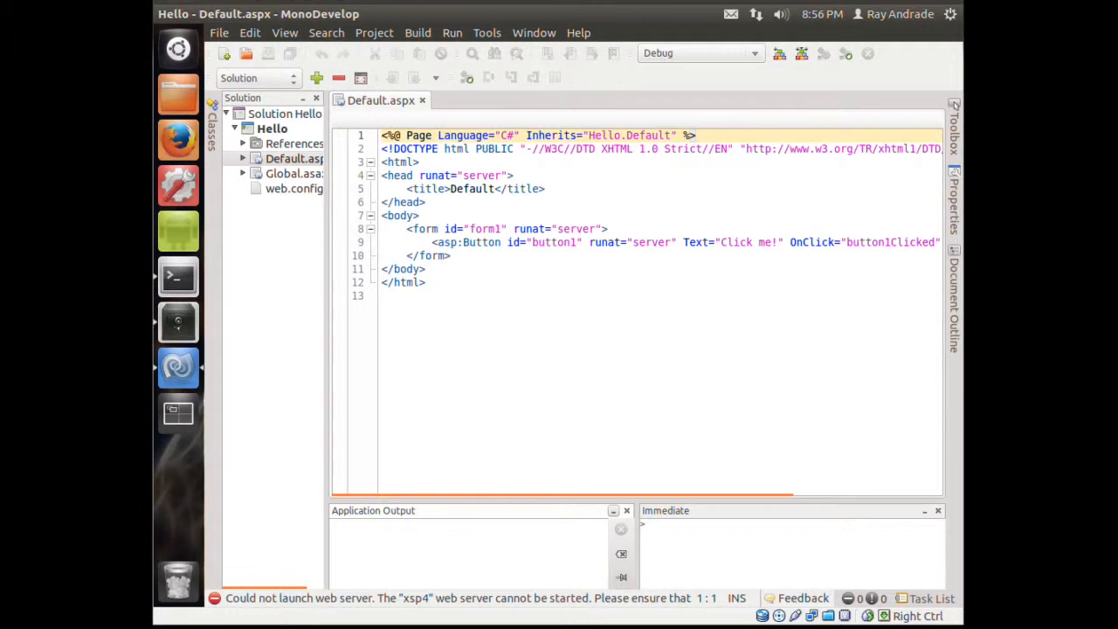
{"action": "mouse_move", "coordinate": [615, 328]}
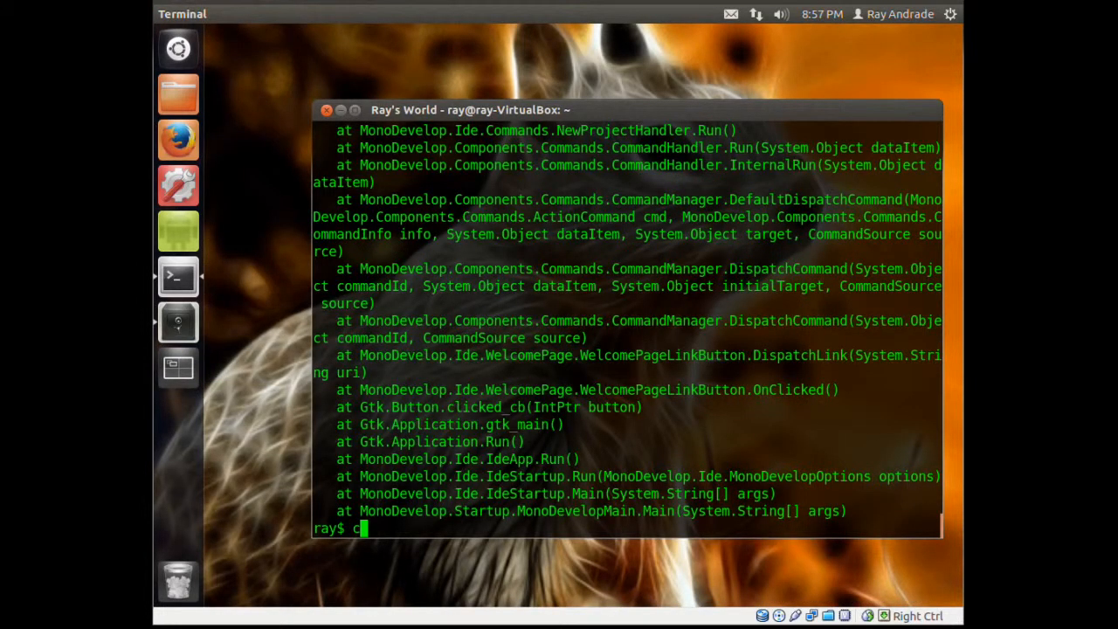
Clear the terminal and install mono-xsp4 with sudo apt-get, answering Y.
{"action": "type", "text": "lear"}
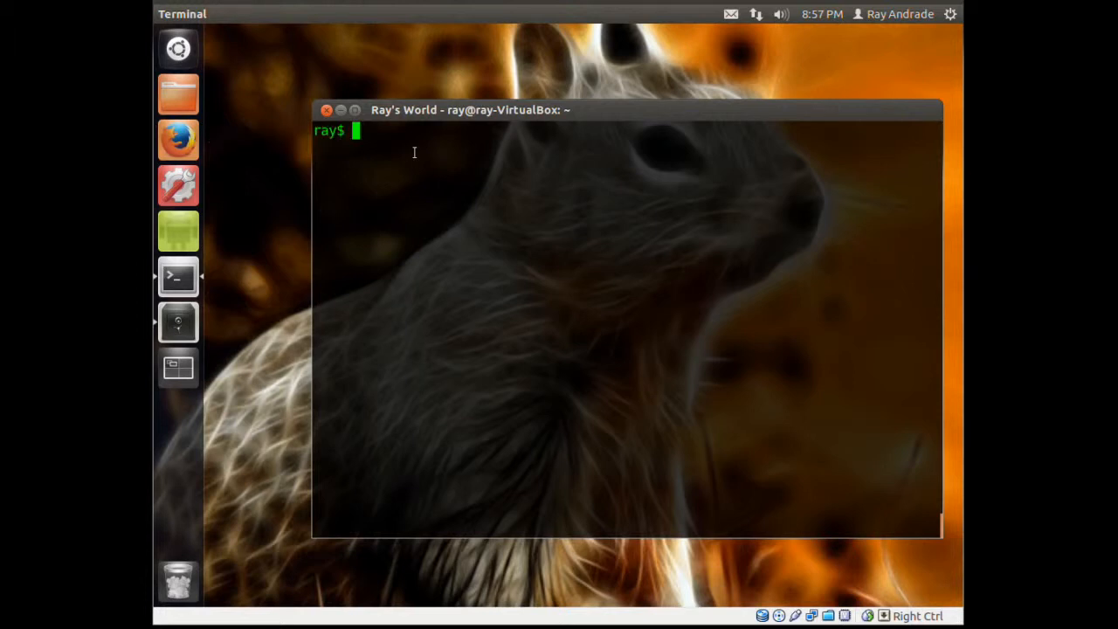
{"action": "type", "text": "sudo apt-get install mono-xsp4"}
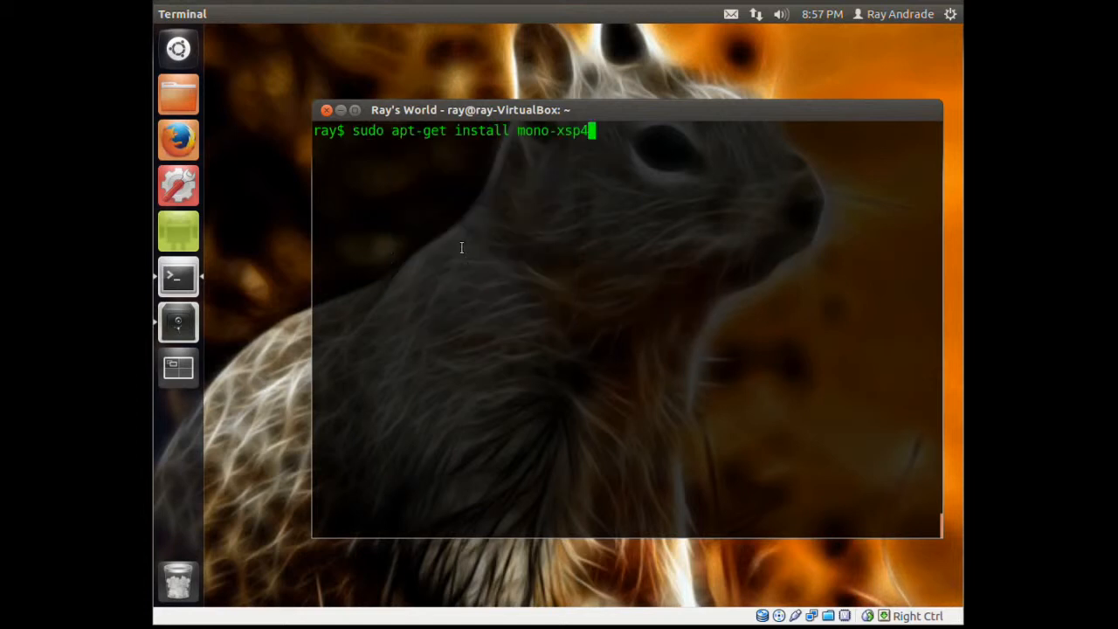
{"action": "key", "text": "Return"}
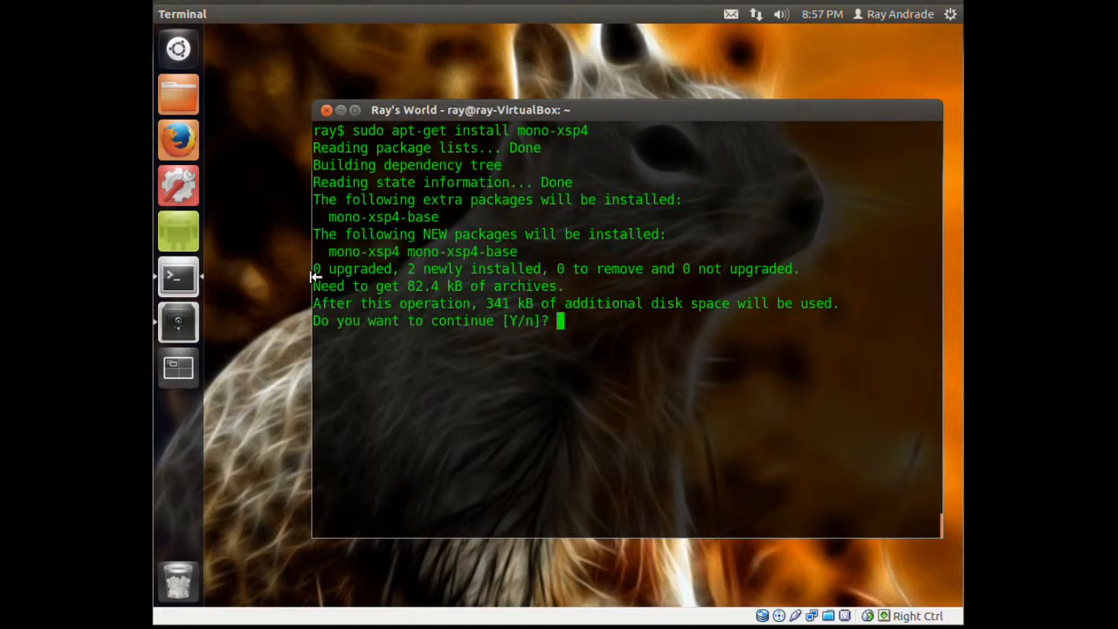
{"action": "type", "text": "Y"}
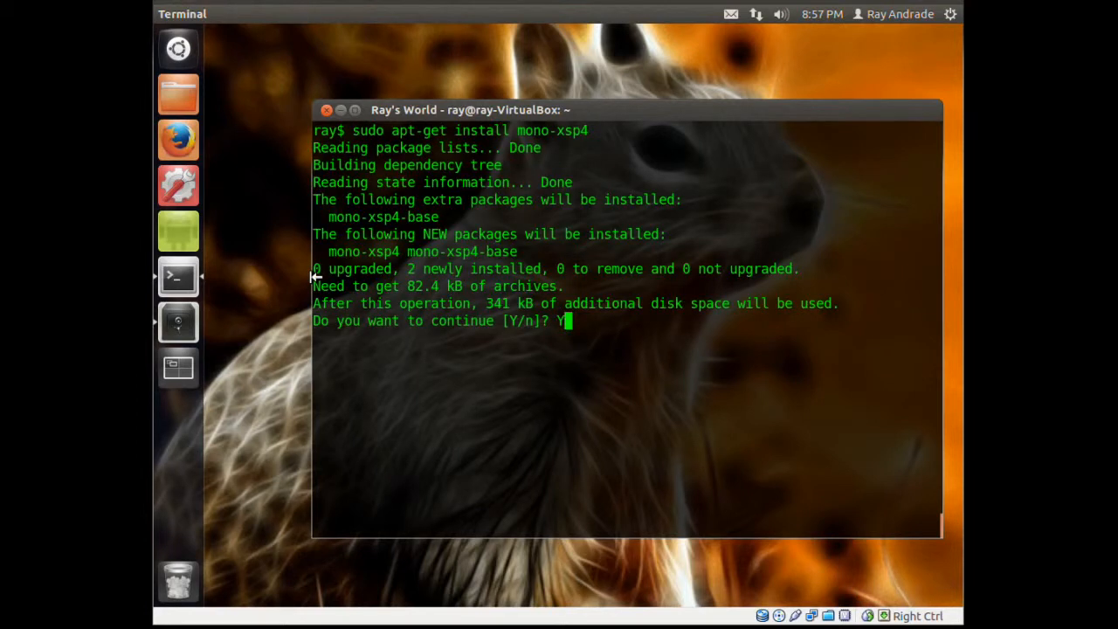
{"action": "key", "text": "Return"}
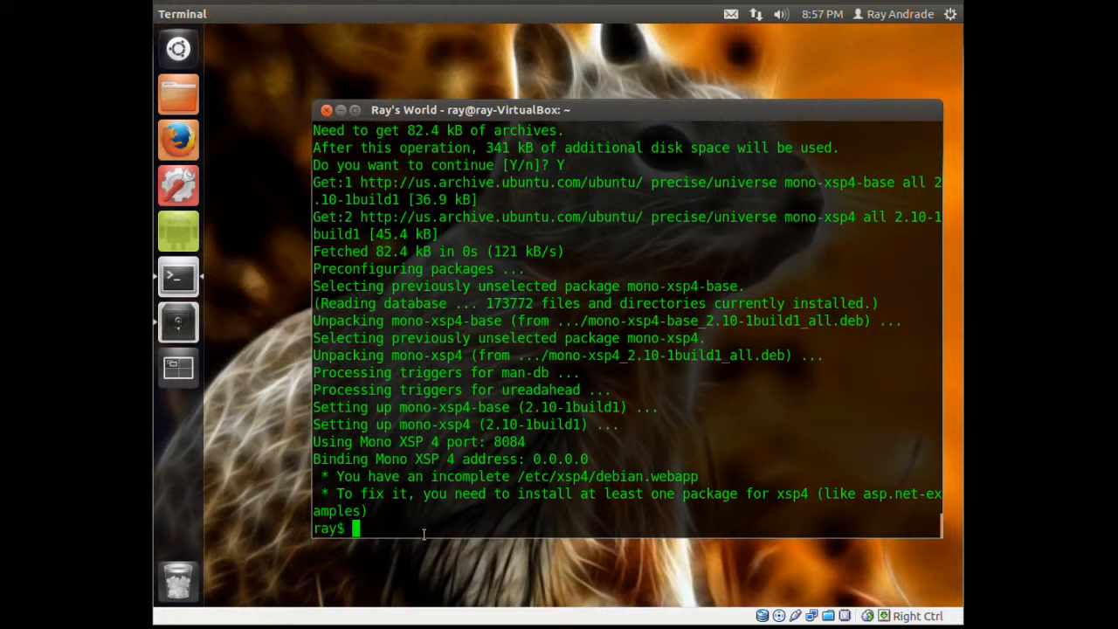
Launch MonoDevelop again from the terminal.
{"action": "type", "text": "monode"}
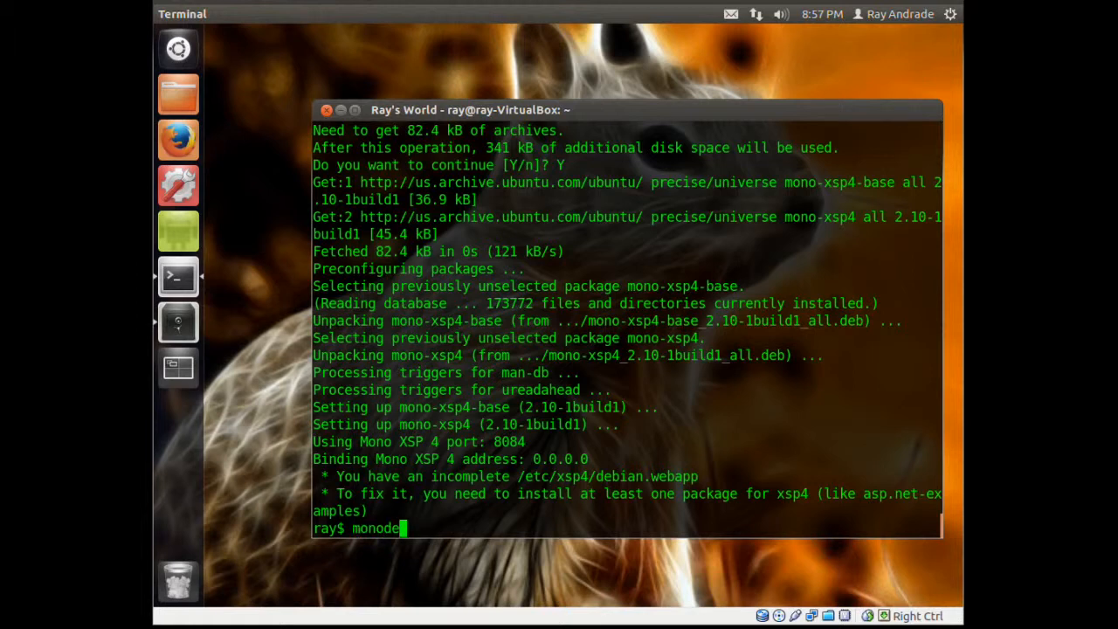
{"action": "type", "text": "velop"}
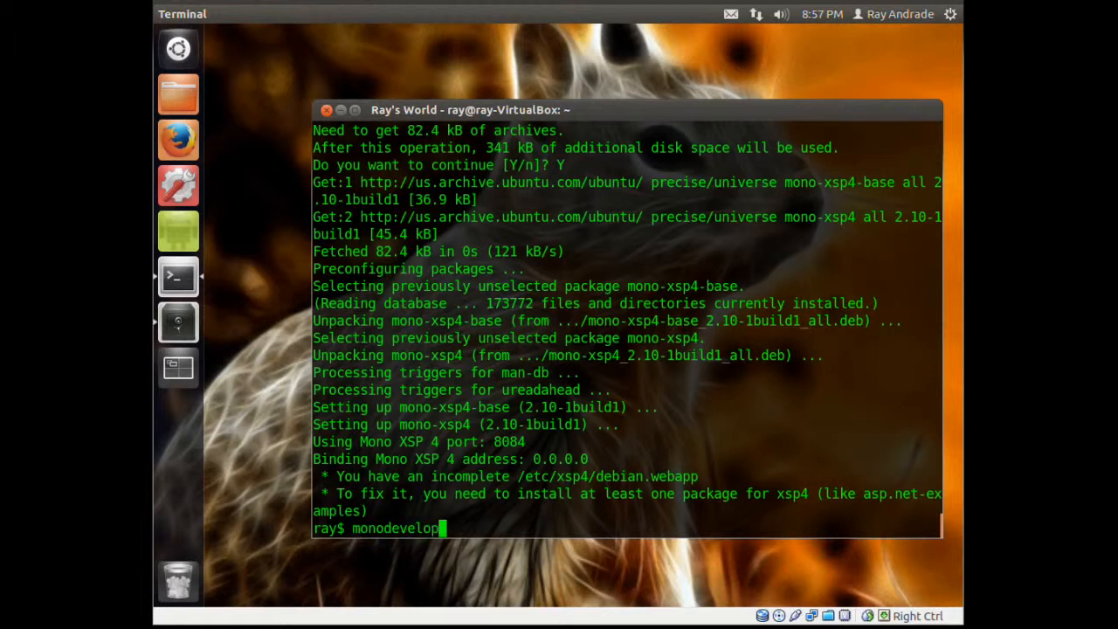
{"action": "key", "text": "Return"}
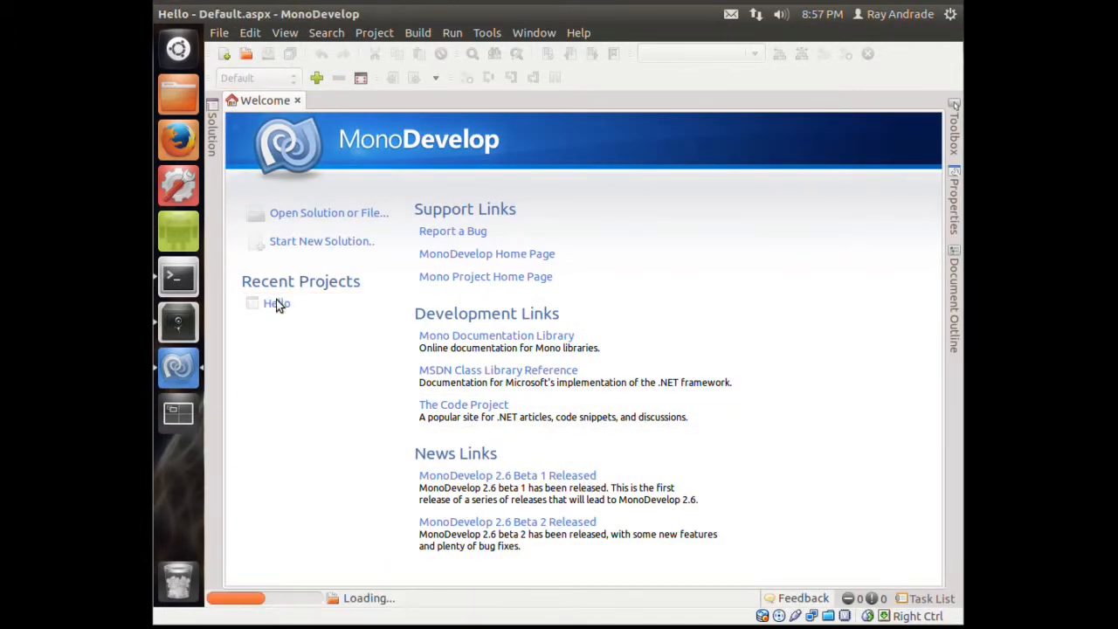
Run Hello so xsp4 serves on port 8080, then confirm closing the running project.
{"action": "left_click", "coordinate": [451, 32]}
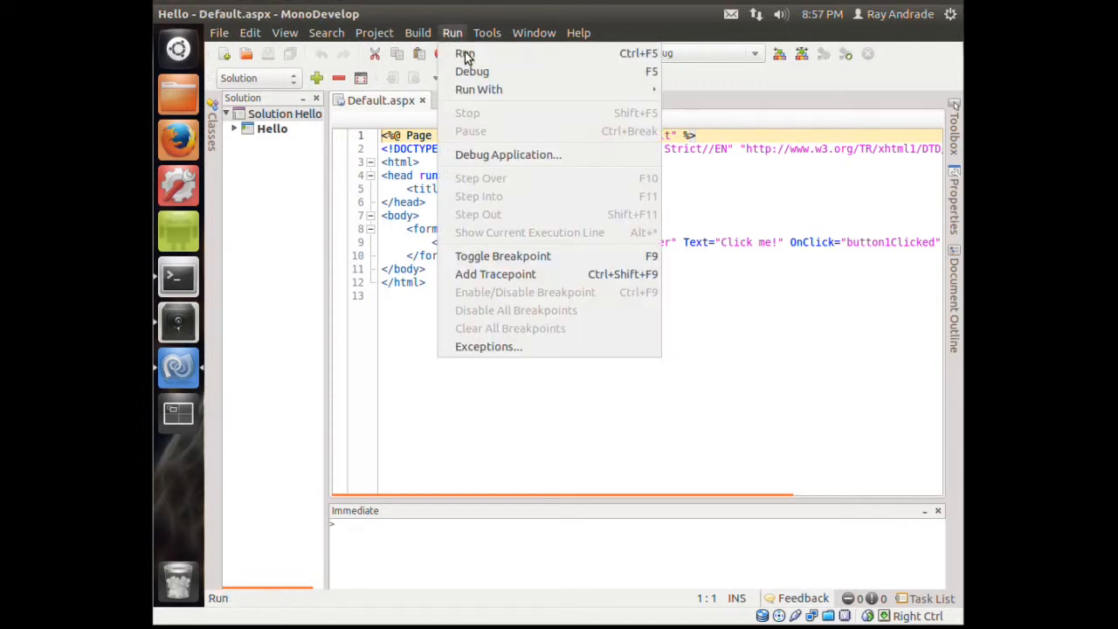
{"action": "left_click", "coordinate": [465, 54]}
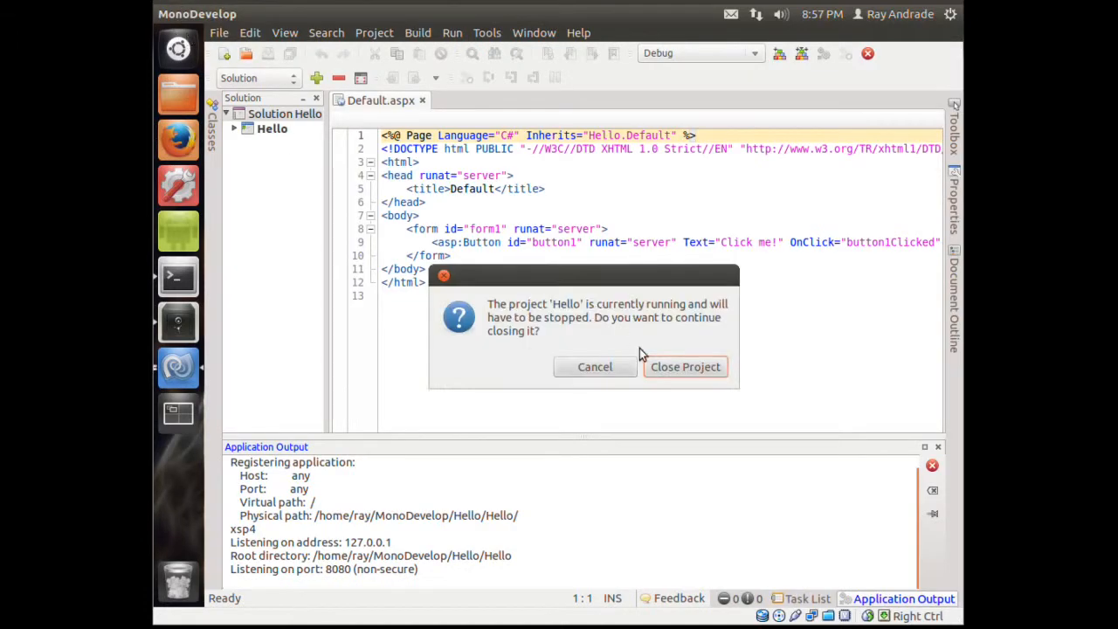
{"action": "left_click", "coordinate": [686, 366]}
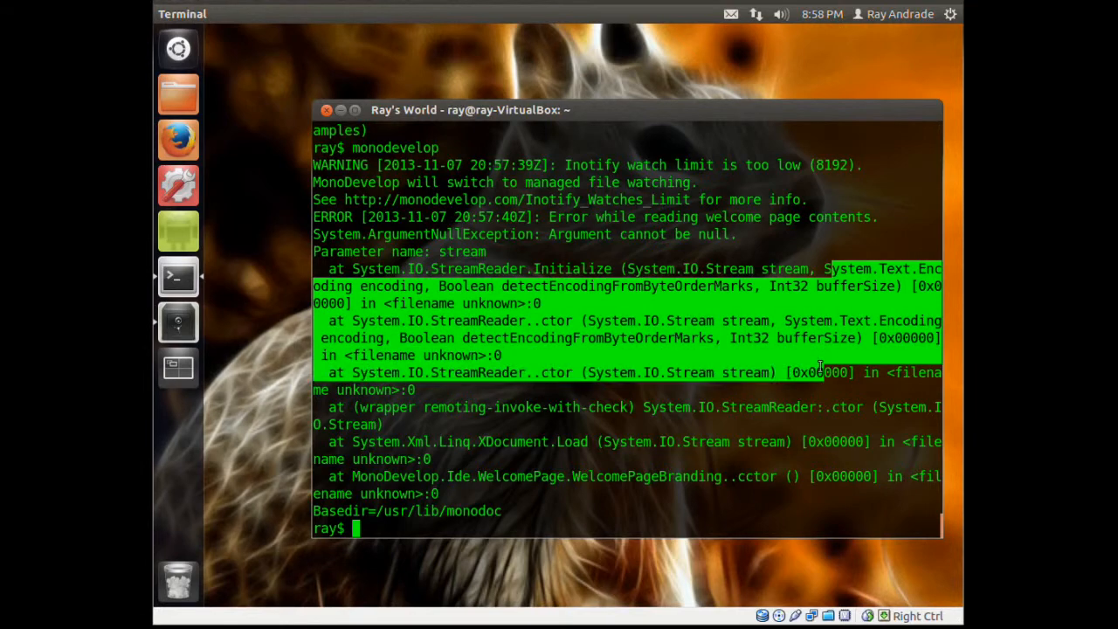
Review the xsp4 warning, then enter sudo apt-get install mono-xsp2 asp.net-examples.
{"action": "scroll", "scroll_direction": "up", "scroll_amount": 3}
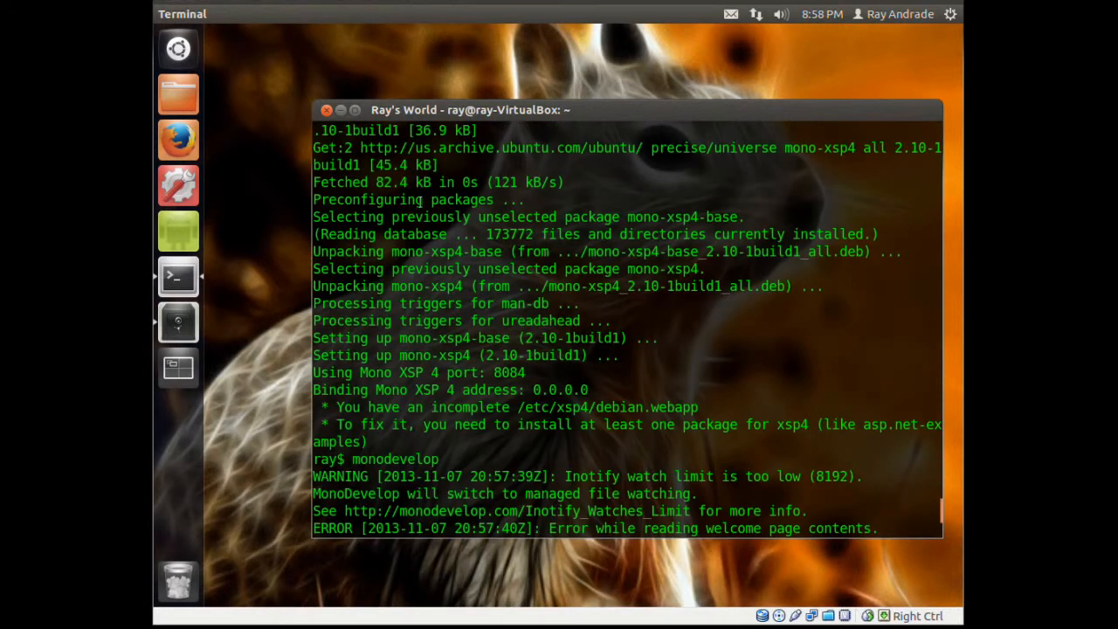
{"action": "left_click_drag", "start_coordinate": [419, 199], "coordinate": [431, 356]}
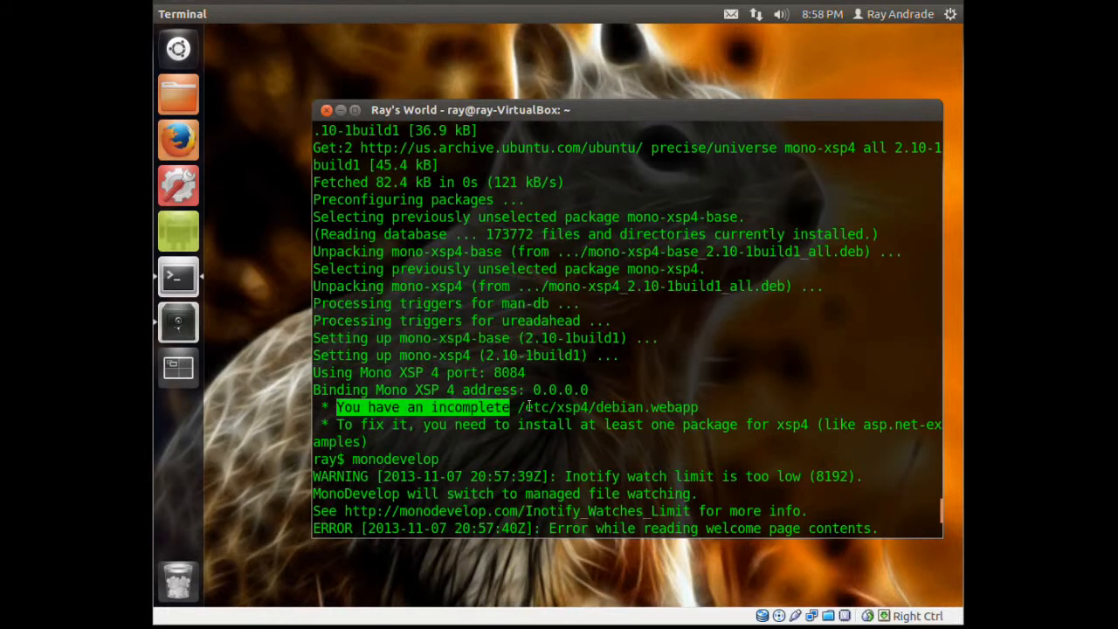
{"action": "left_click_drag", "start_coordinate": [524, 407], "coordinate": [699, 407]}
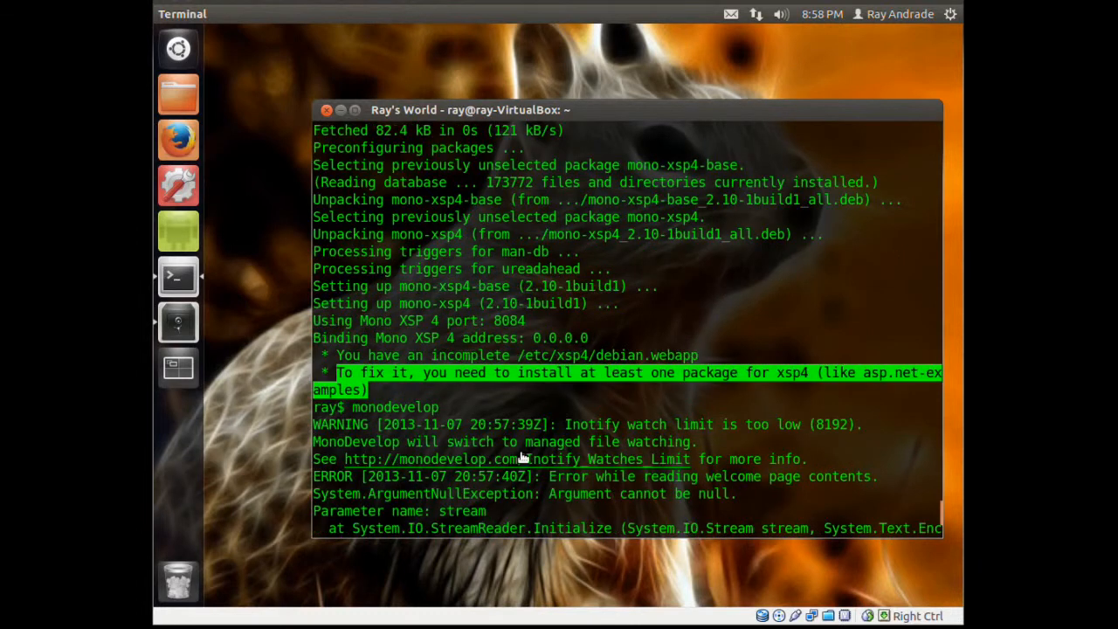
{"action": "scroll", "scroll_direction": "down", "scroll_amount": 3}
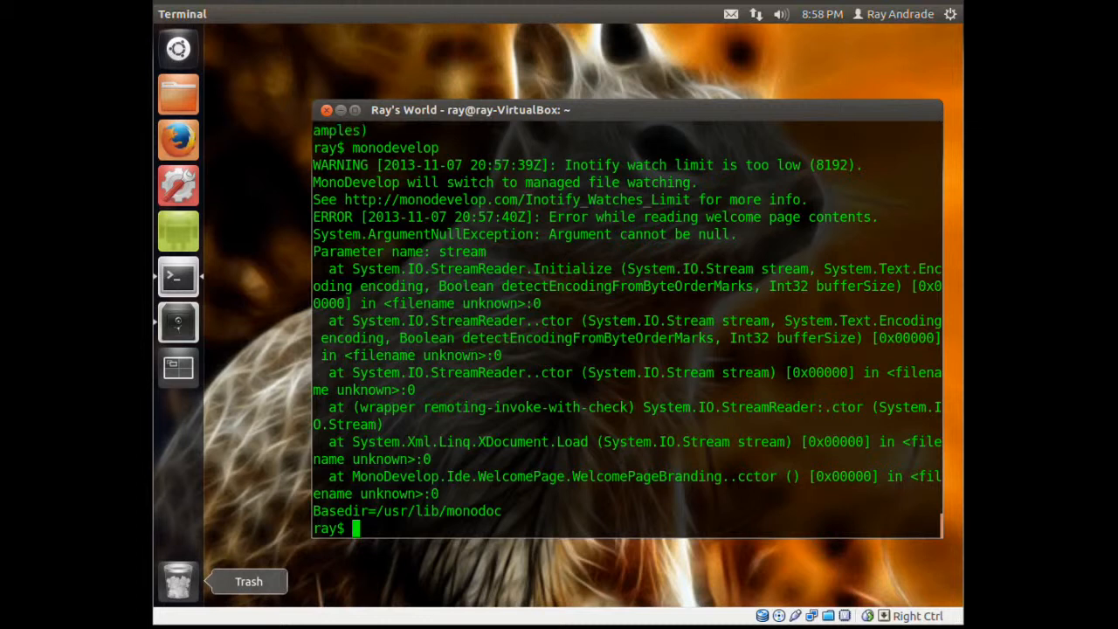
{"action": "right_click", "coordinate": [384, 524]}
{"action": "type", "text": "sudo apt-get install asp.net.examples"}
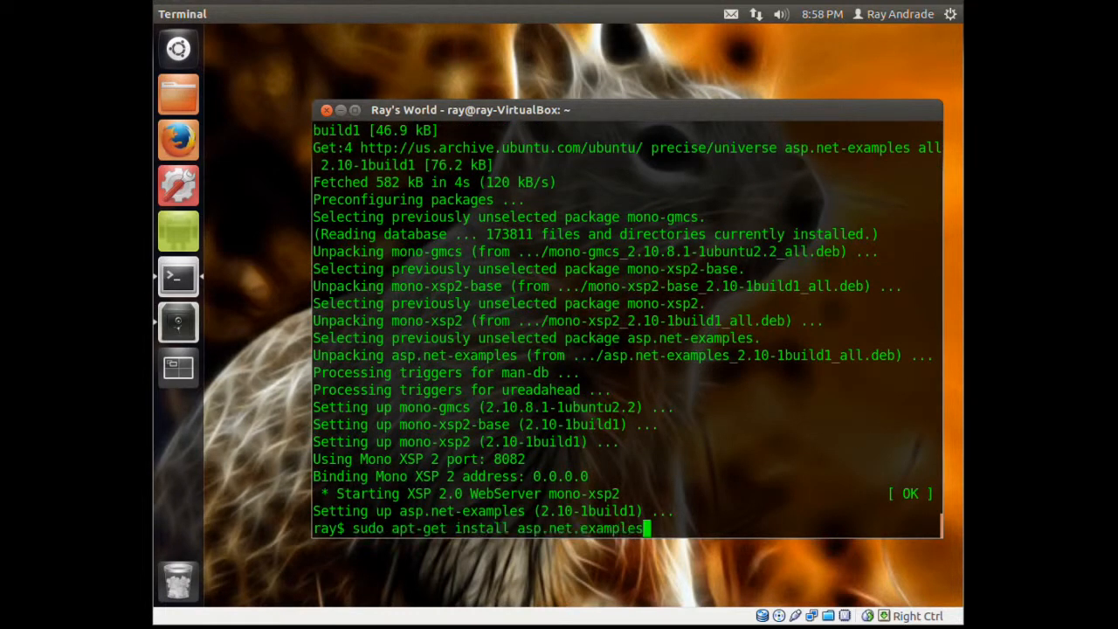
Launch MonoDevelop and reopen the recent Hello project to run it in Firefox.
{"action": "type", "text": "monodevelop"}
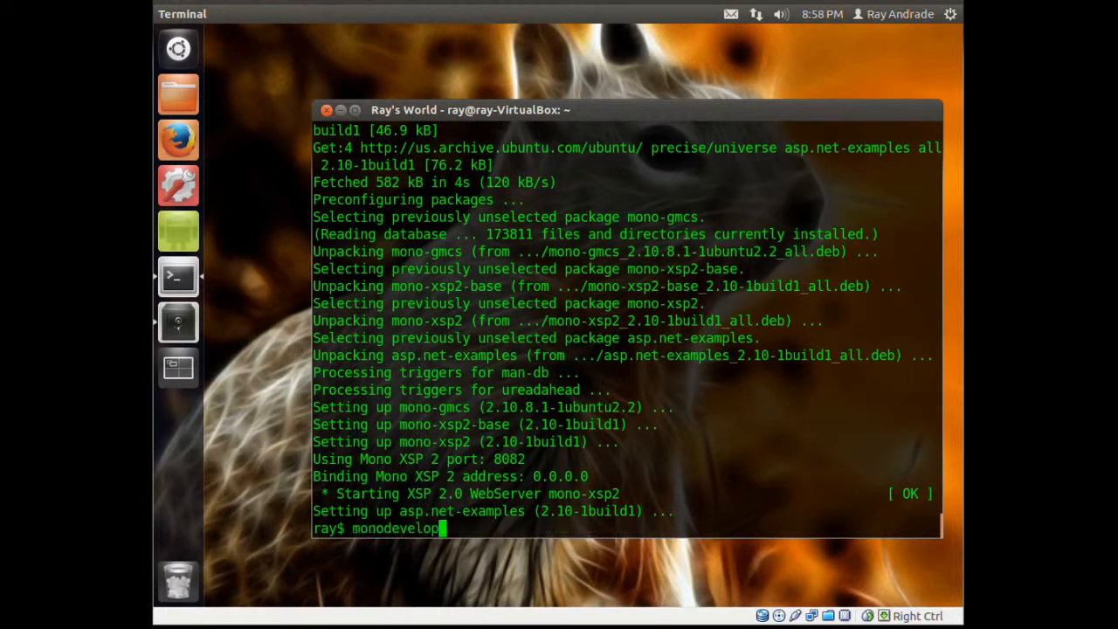
{"action": "key", "text": "Return"}
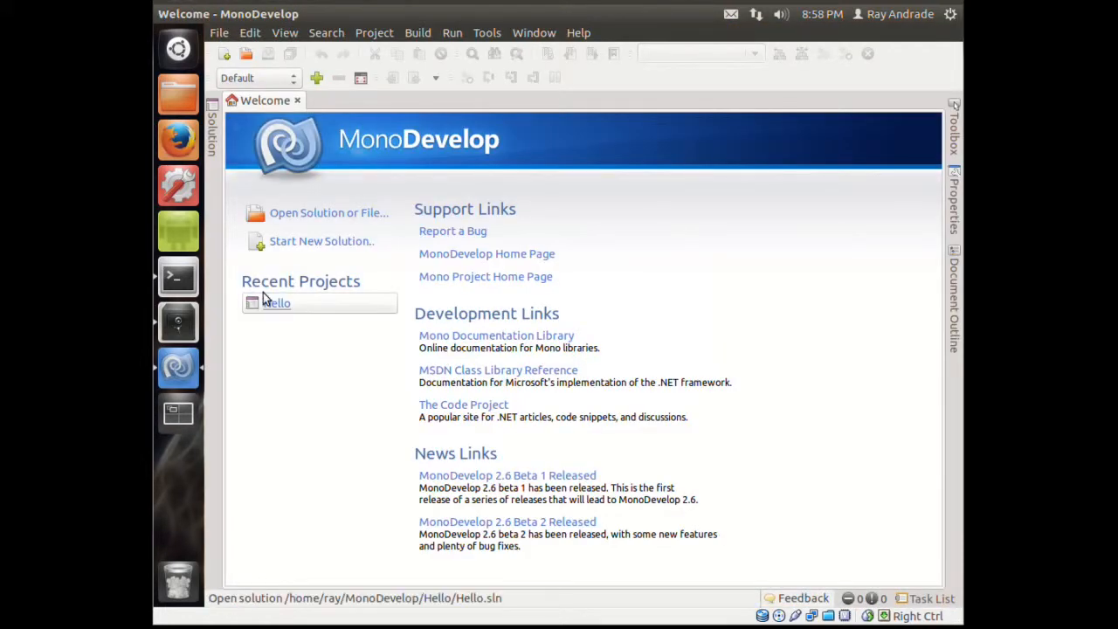
{"action": "left_click", "coordinate": [277, 303]}
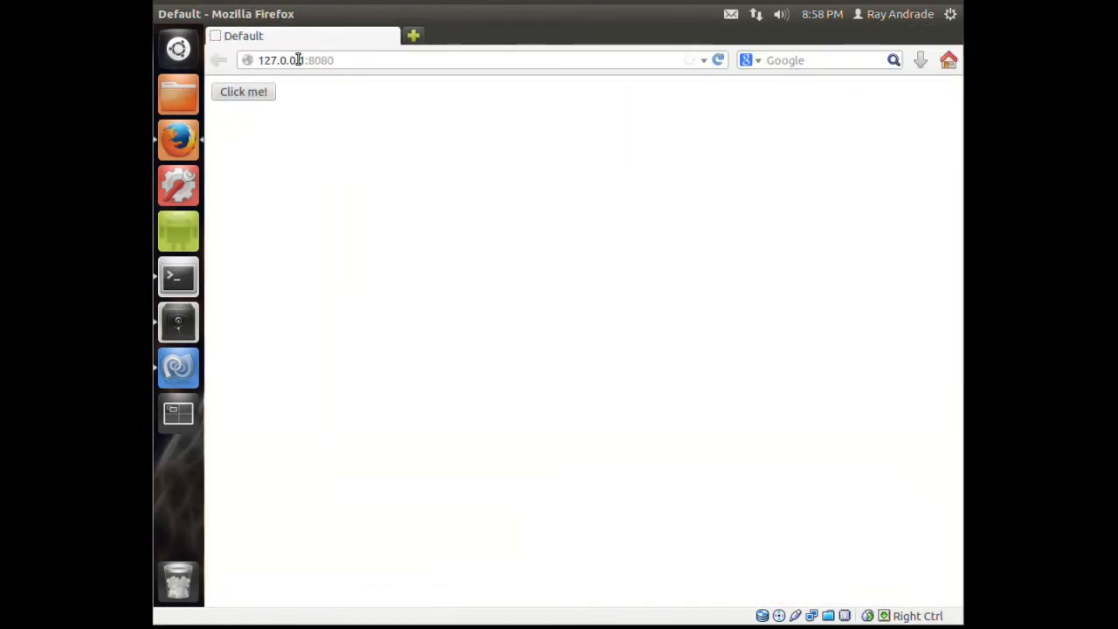
Confirm the Click me! button changes to You clicked me in Firefox, then return to MonoDevelop.
{"action": "left_click", "coordinate": [242, 92]}
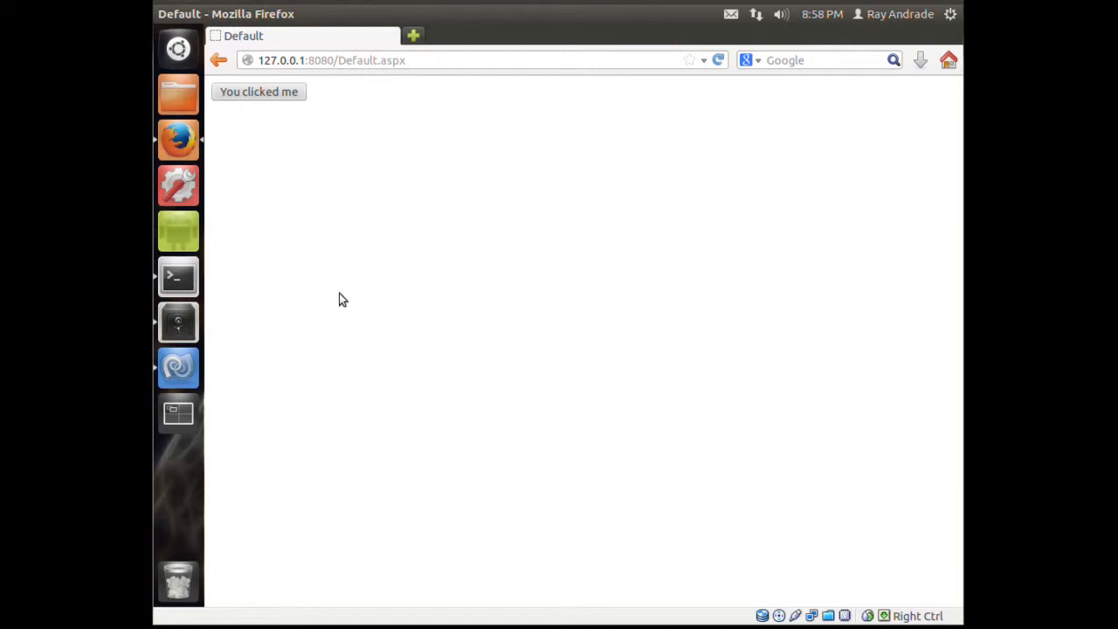
{"action": "mouse_move", "coordinate": [179, 367]}
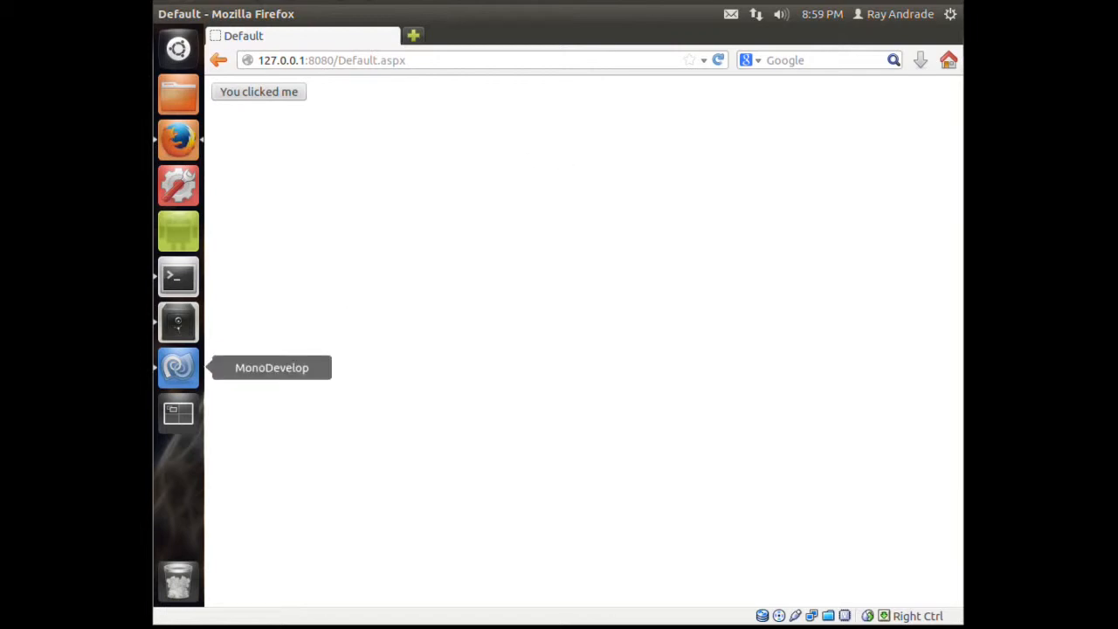
{"action": "left_click", "coordinate": [178, 367]}
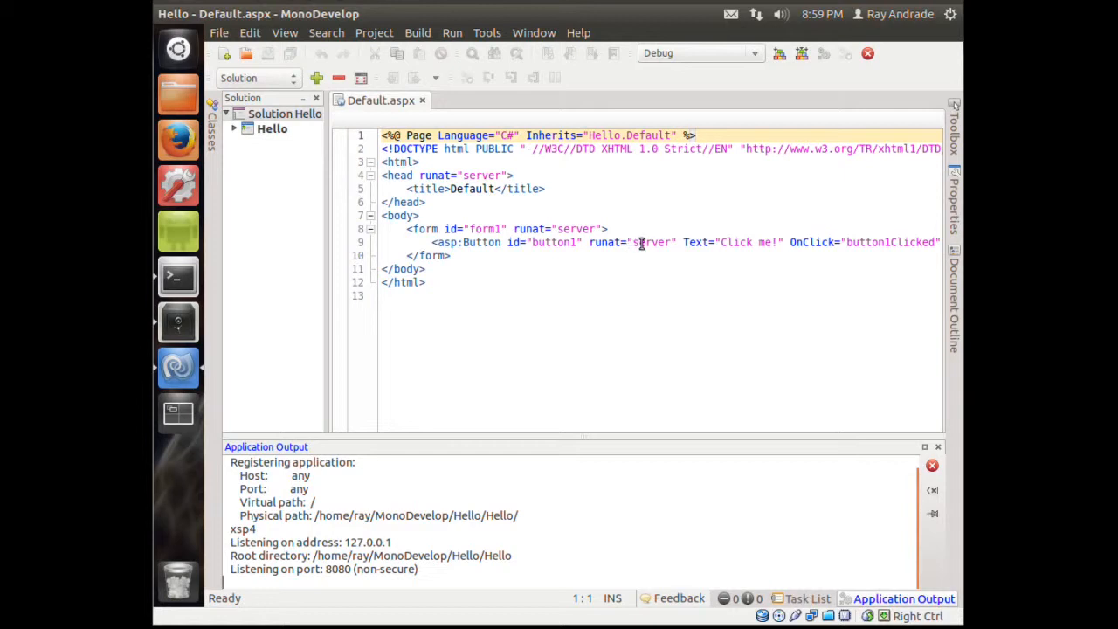
Start a new solution from the File menu and select the C# Console Project template.
{"action": "double_click", "coordinate": [651, 242]}
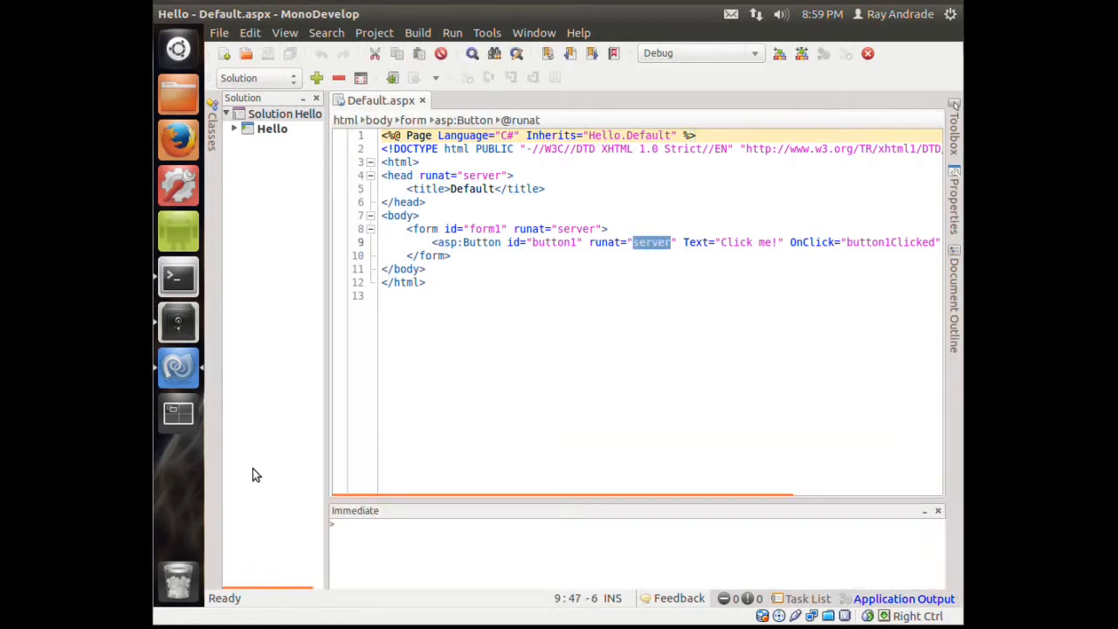
{"action": "mouse_move", "coordinate": [225, 29]}
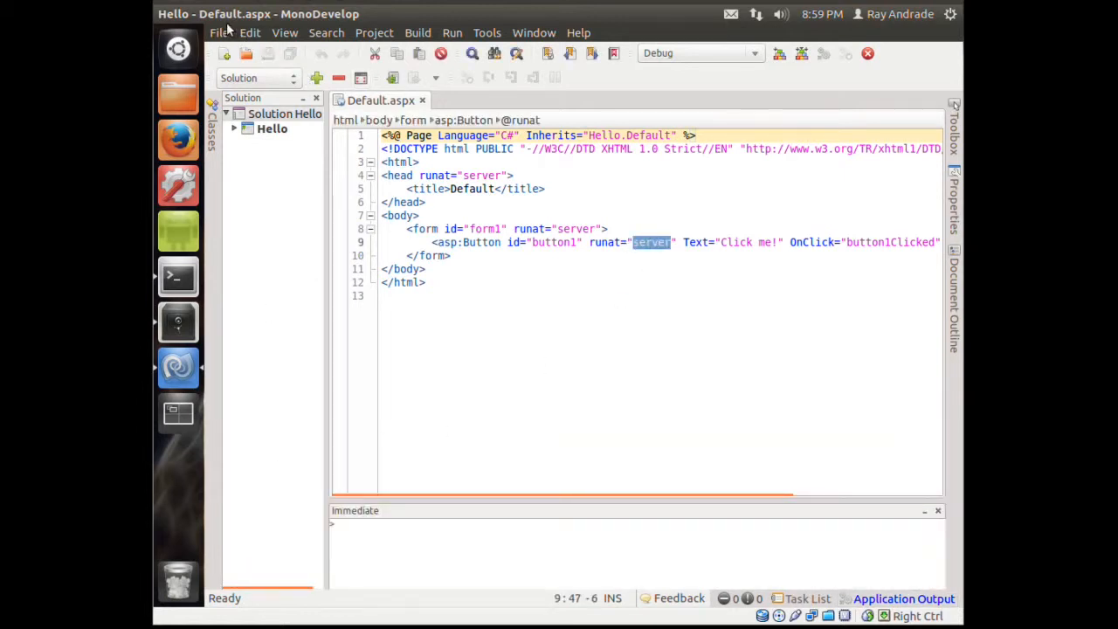
{"action": "left_click", "coordinate": [219, 32]}
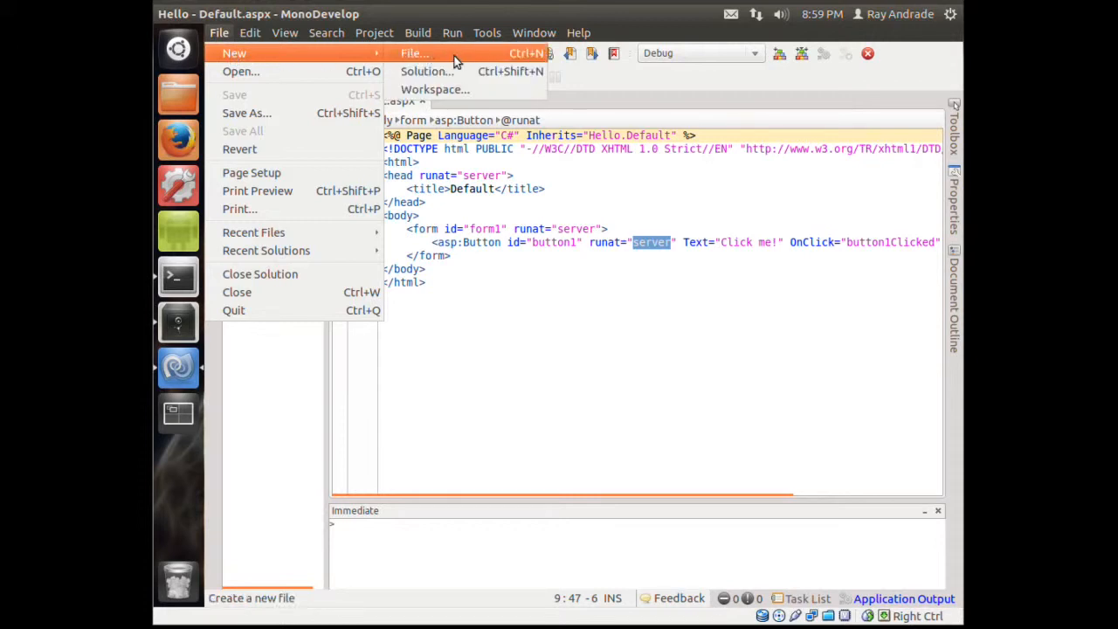
{"action": "left_click", "coordinate": [426, 70]}
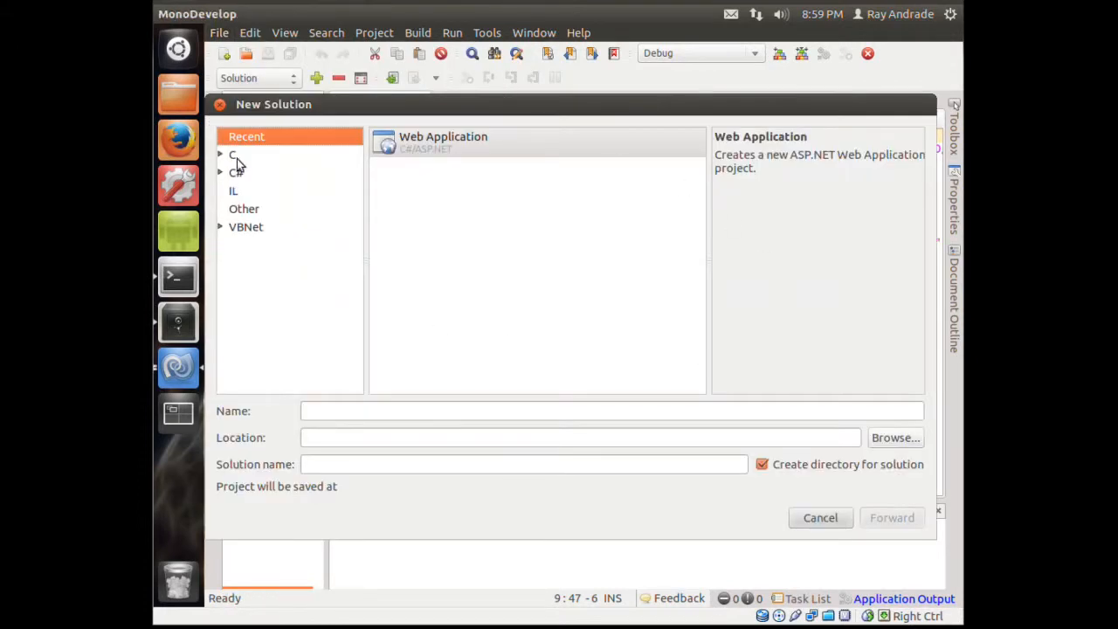
{"action": "left_click", "coordinate": [236, 172]}
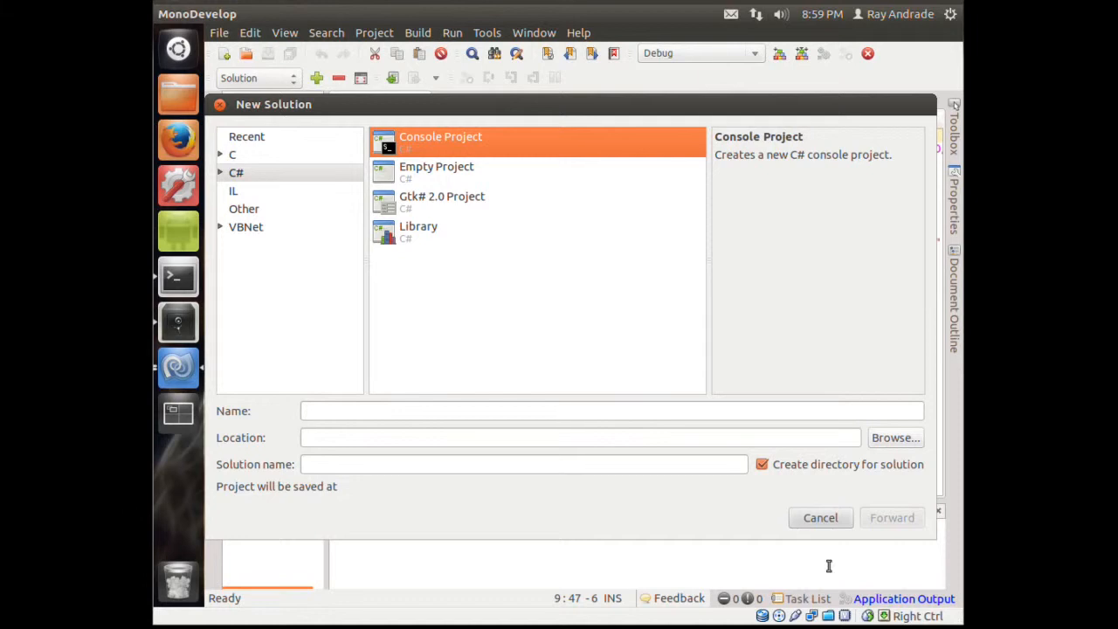
{"action": "mouse_move", "coordinate": [321, 428]}
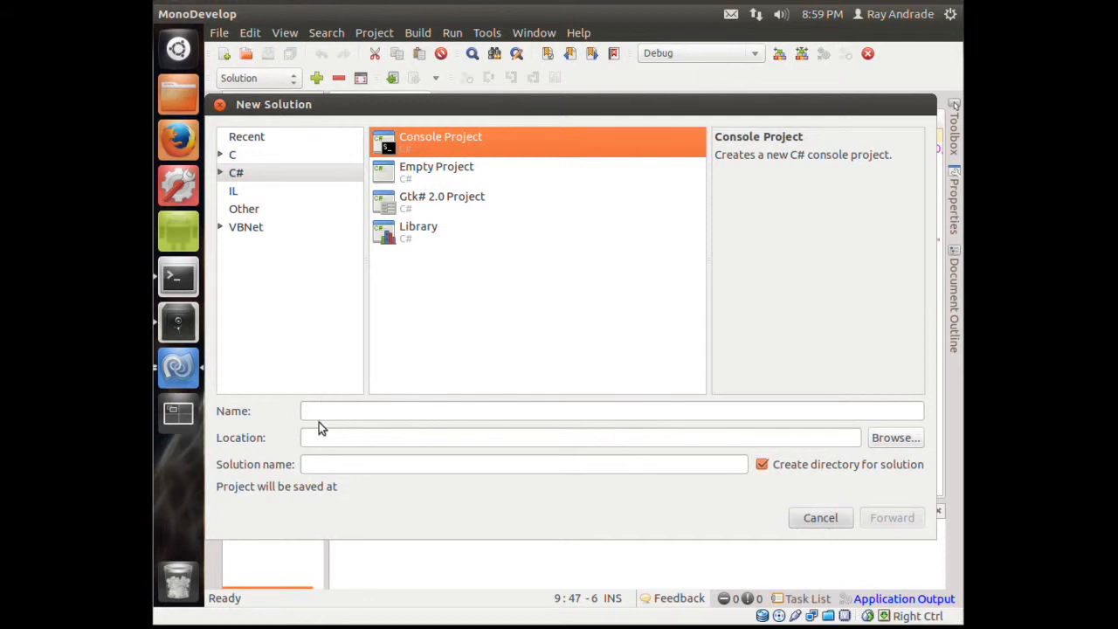
Name the project HelloWorld and browse to save it under /home/ray/MonoDevelop.
{"action": "type", "text": "H"}
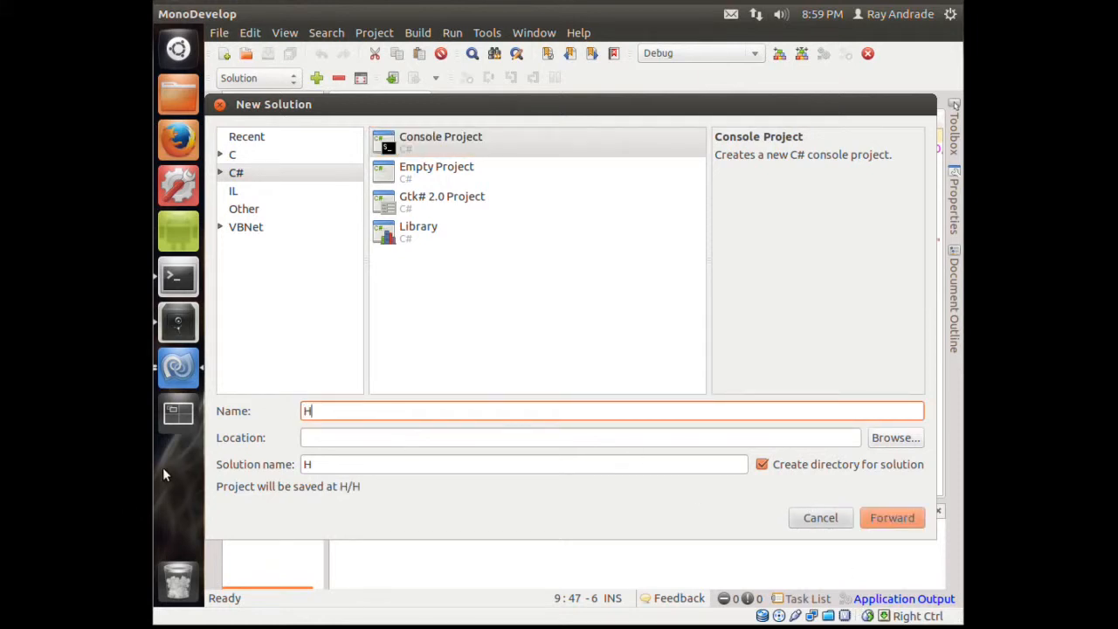
{"action": "type", "text": "elloC"}
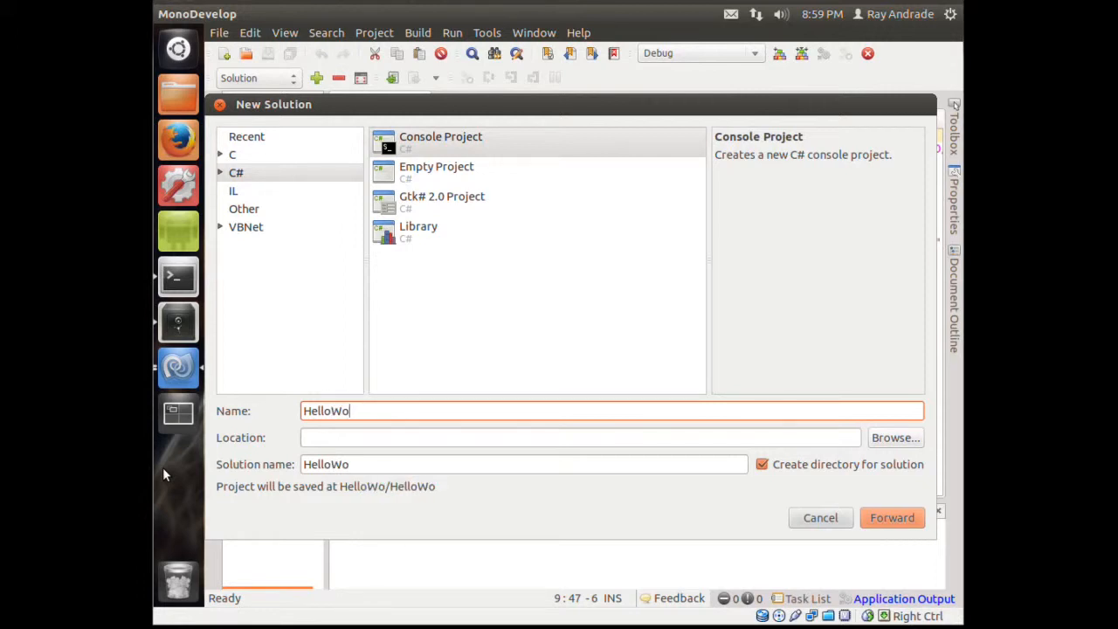
{"action": "type", "text": "rld"}
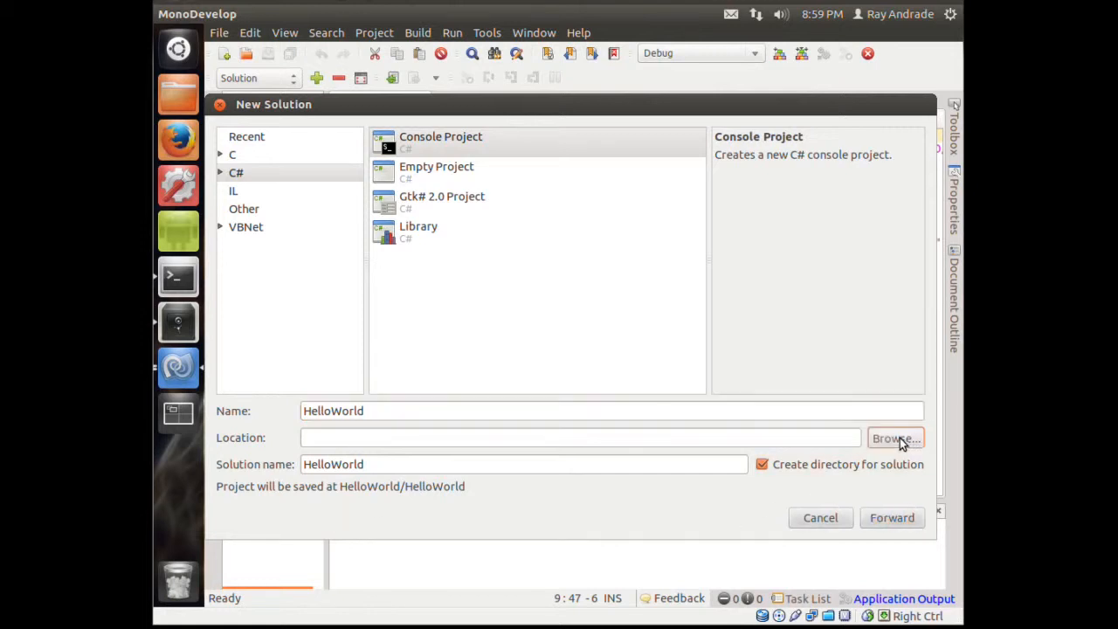
{"action": "left_click", "coordinate": [895, 437]}
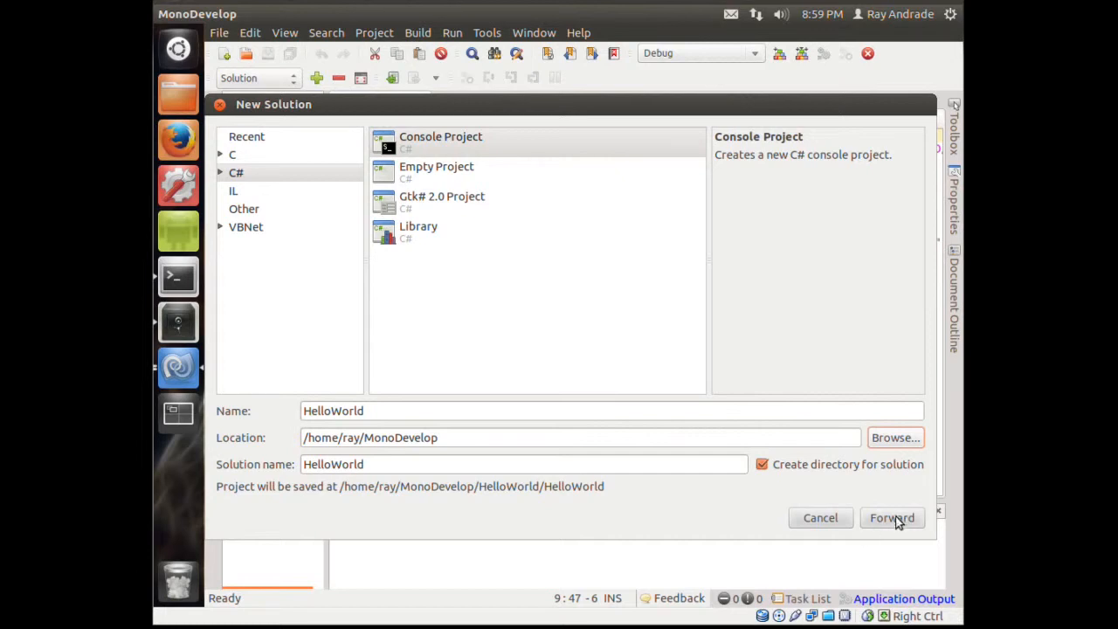
Finish creating the HelloWorld console project, closing the running Hello project when prompted.
{"action": "left_click", "coordinate": [892, 517]}
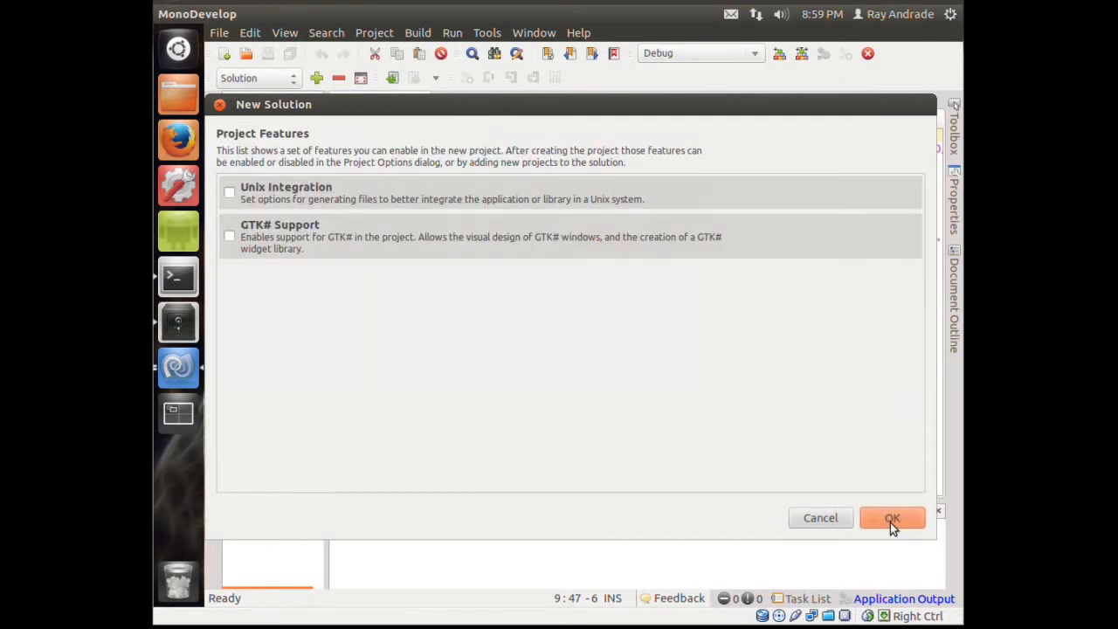
{"action": "left_click", "coordinate": [892, 517]}
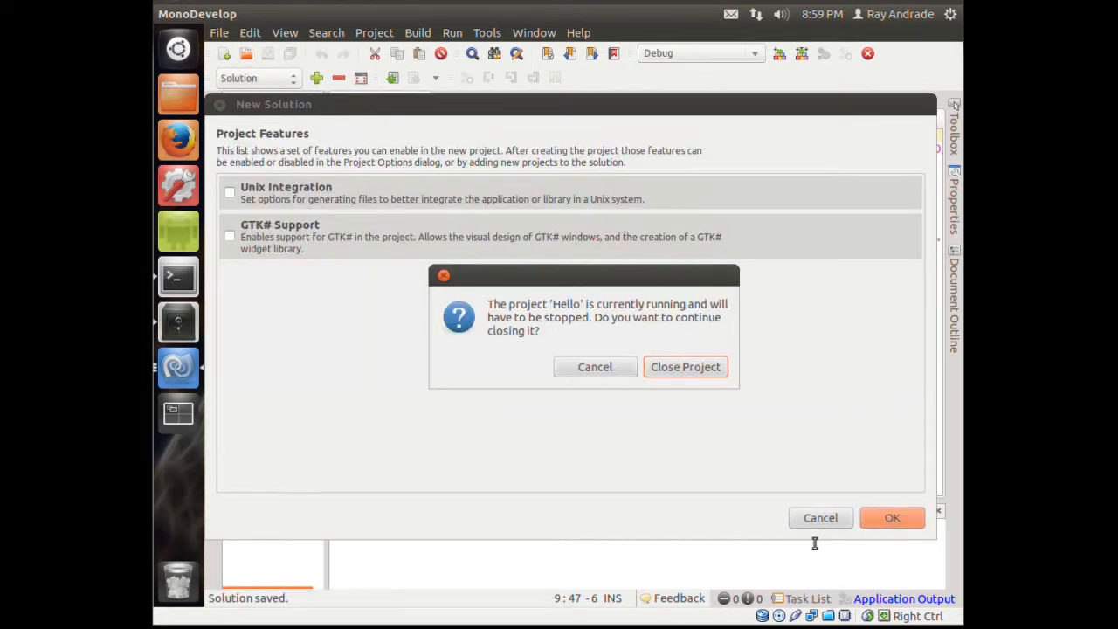
{"action": "left_click", "coordinate": [685, 366]}
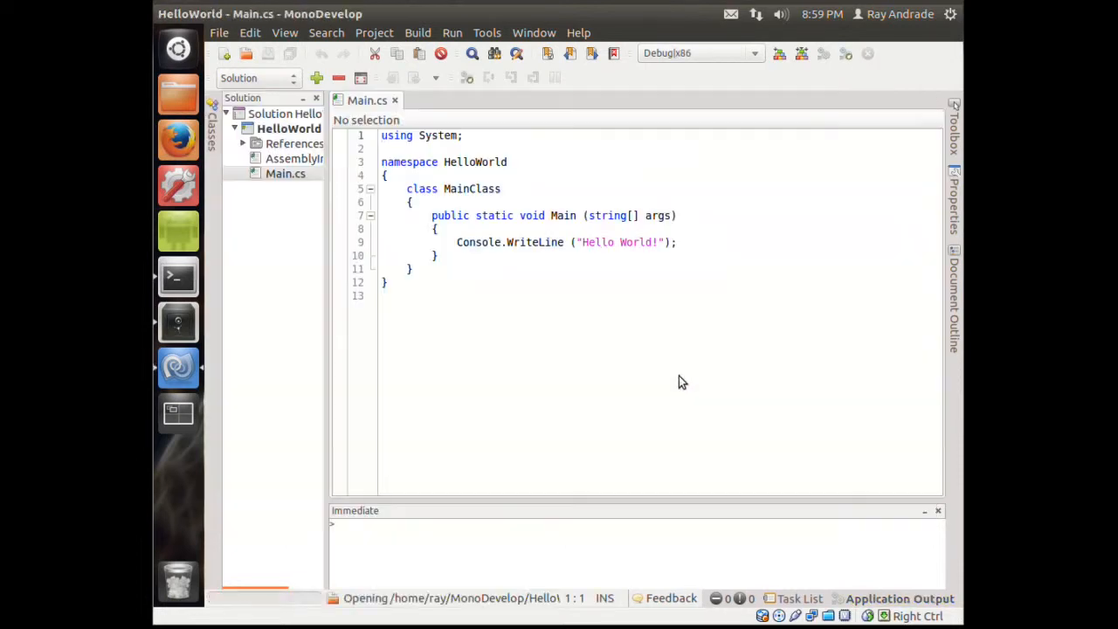
Run HelloWorld so it prints Hello World! in an external console.
{"action": "left_click", "coordinate": [452, 32]}
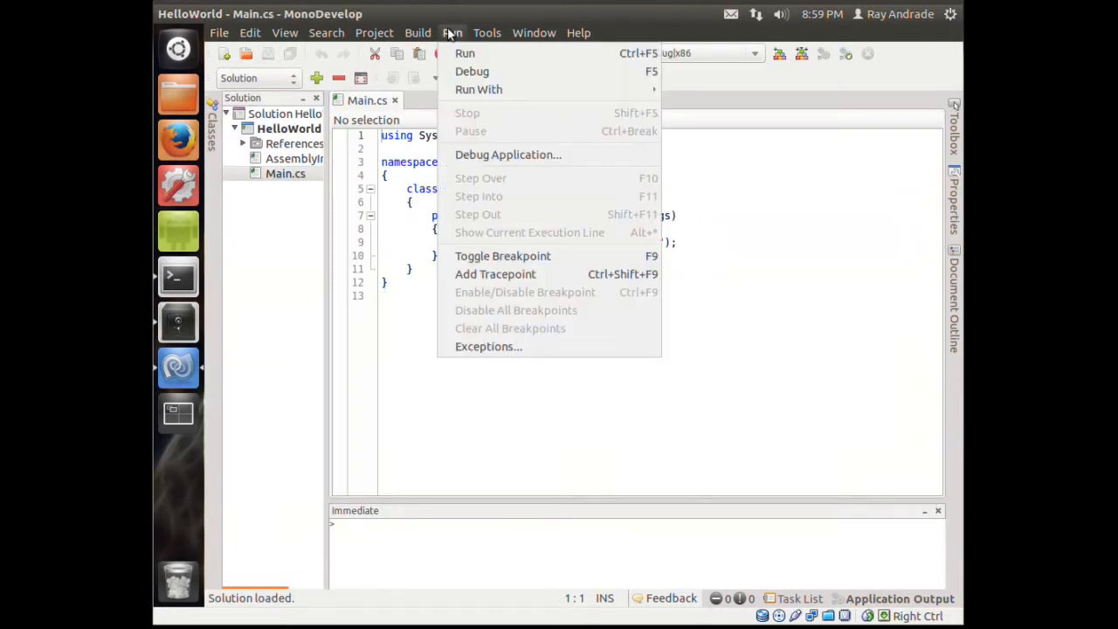
{"action": "left_click", "coordinate": [465, 53]}
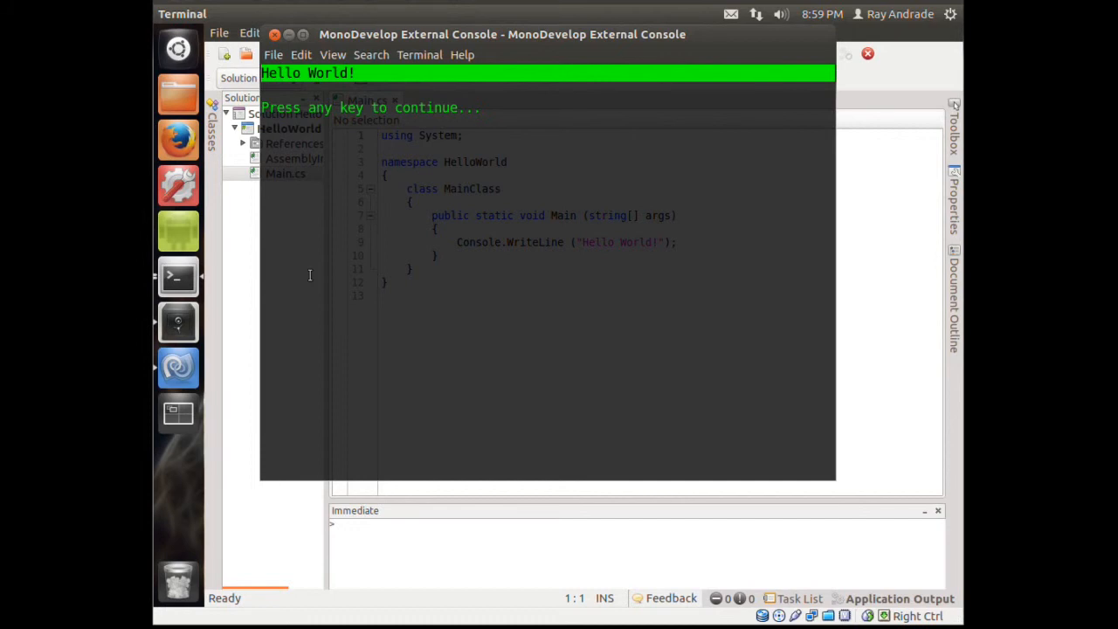
{"action": "mouse_move", "coordinate": [178, 231]}
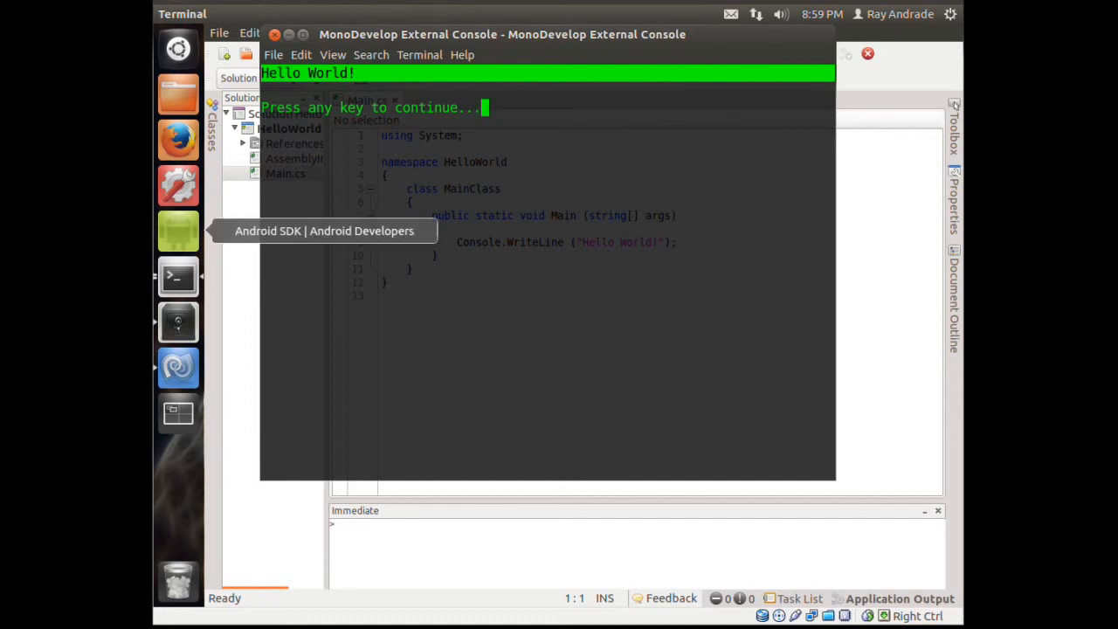